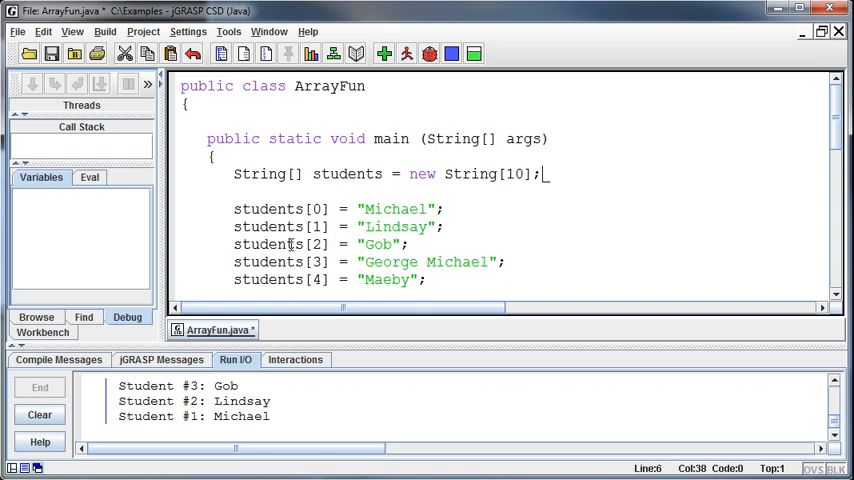
mouse_move(566, 204)
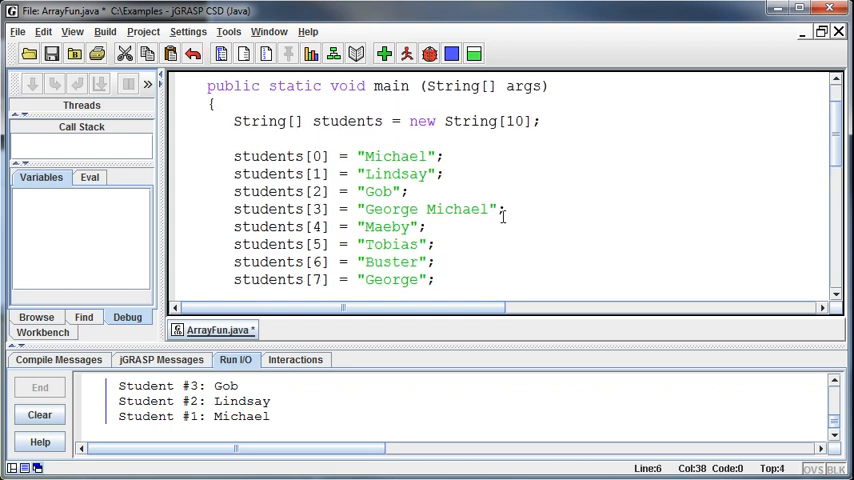
mouse_move(519, 176)
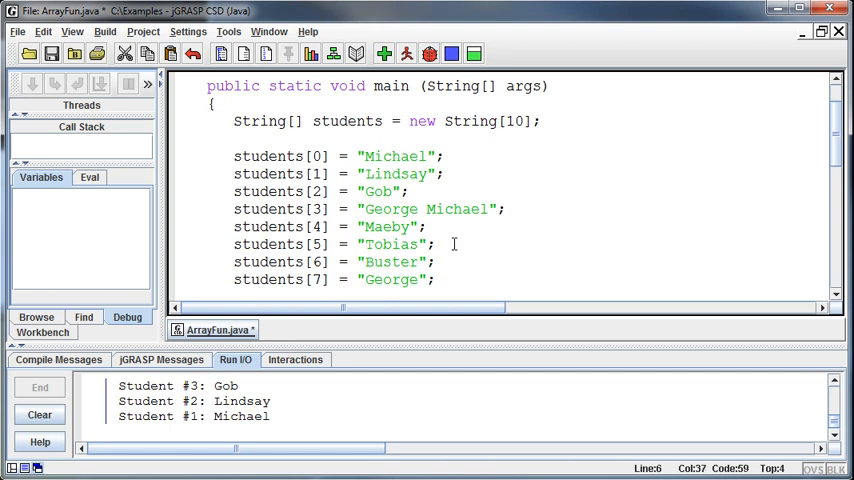
Step: Change the students declaration to new String[10][2]
type("[2]")
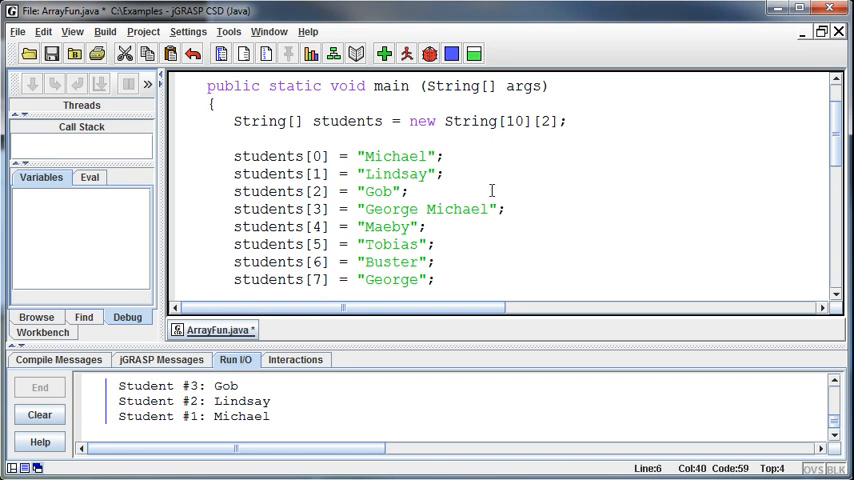
double_click(515, 121)
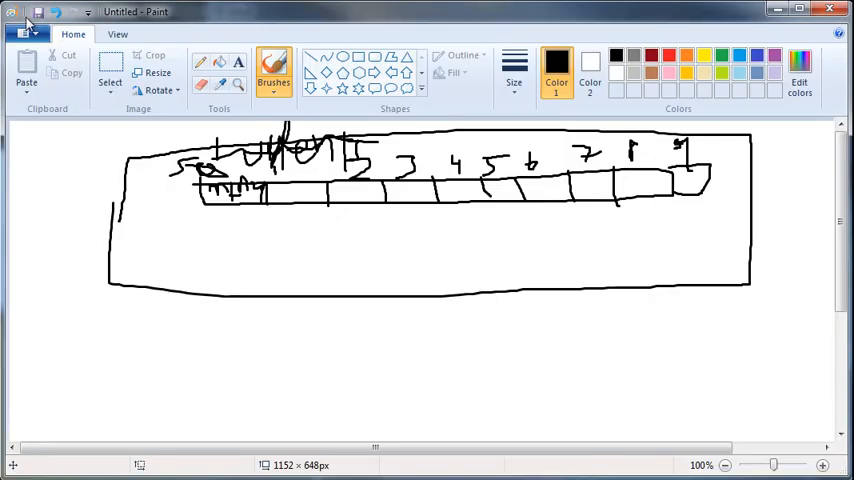
Step: Start a new unsaved Paint picture and draw a box with two row strips
left_click(829, 11)
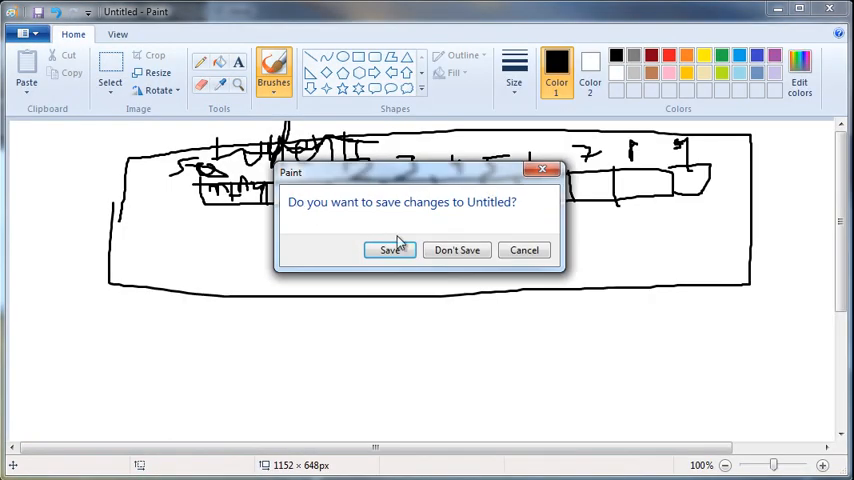
left_click(456, 250)
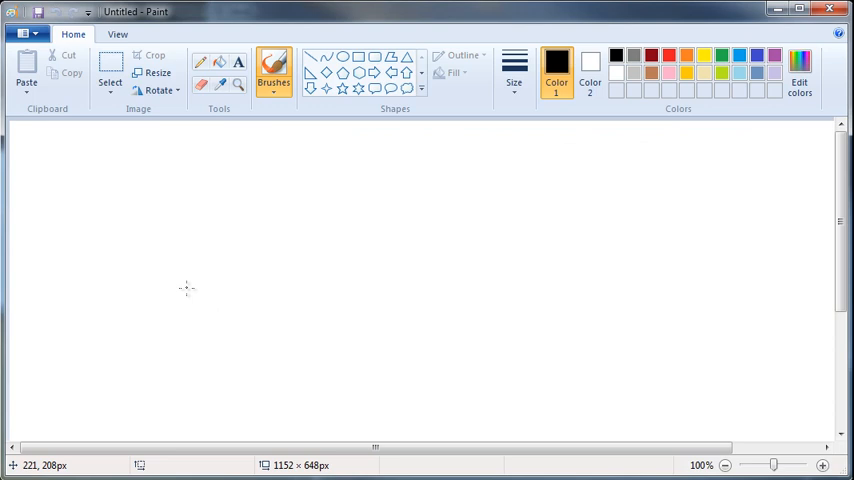
left_click_drag(120, 175, 663, 398)
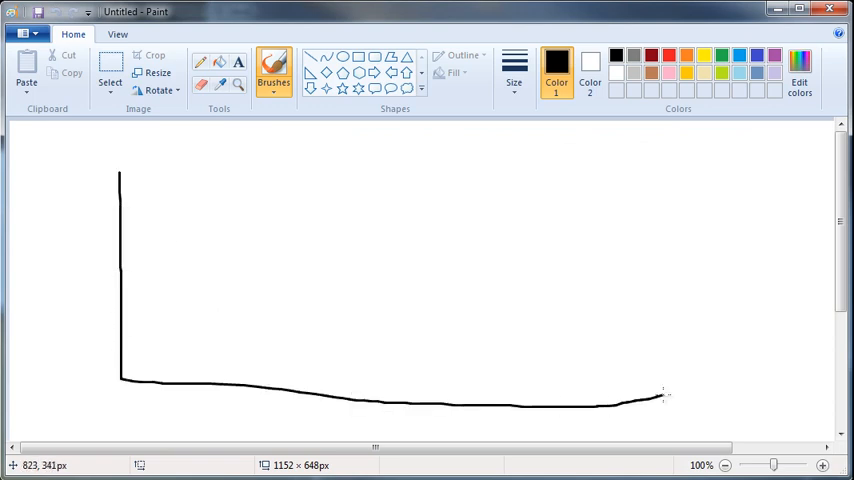
left_click_drag(663, 396, 230, 165)
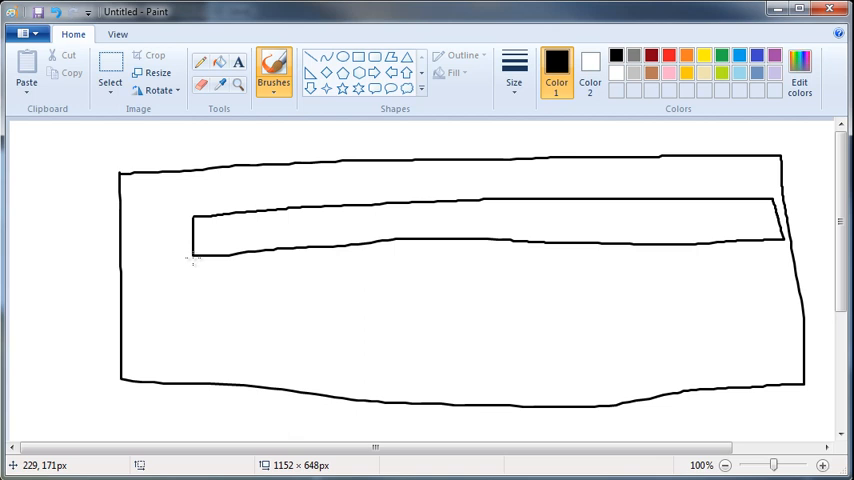
left_click_drag(190, 255, 595, 293)
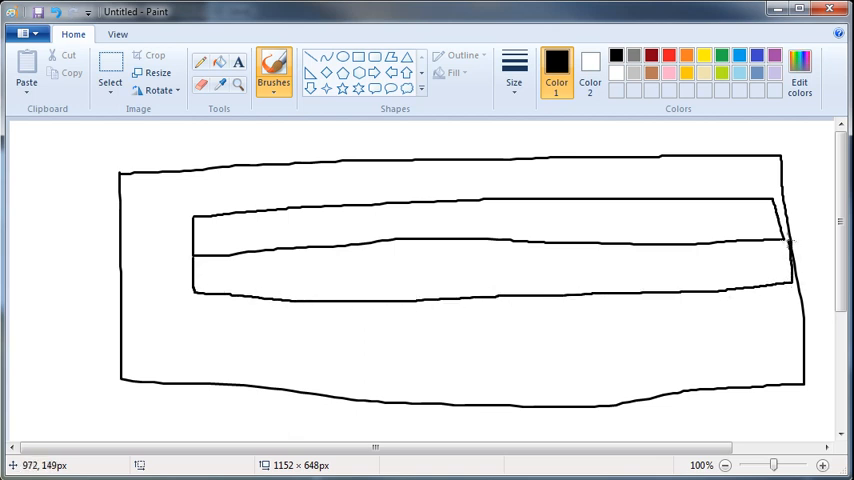
Step: Divide the rows into ten columns and number them 0 through 9
left_click_drag(270, 205, 270, 300)
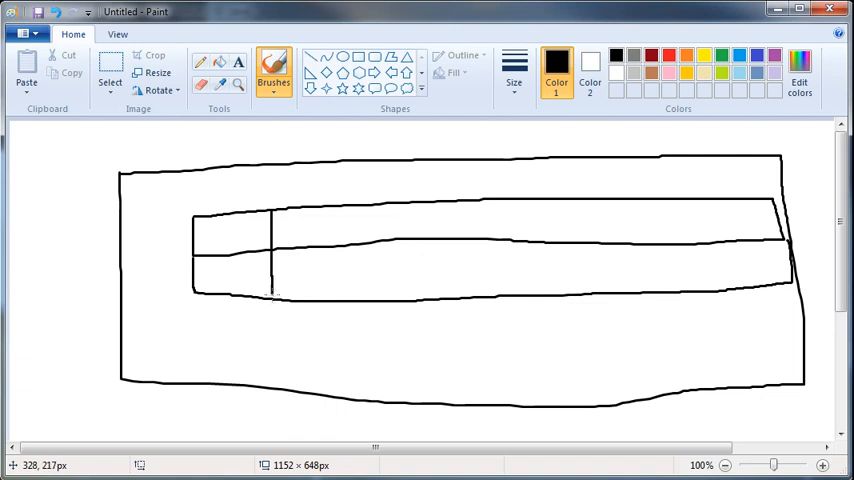
left_click_drag(335, 200, 335, 305)
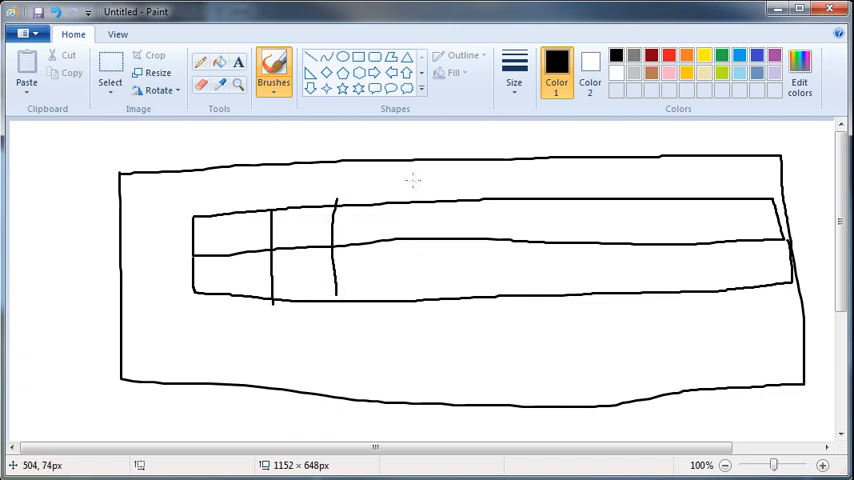
left_click_drag(397, 205, 397, 305)
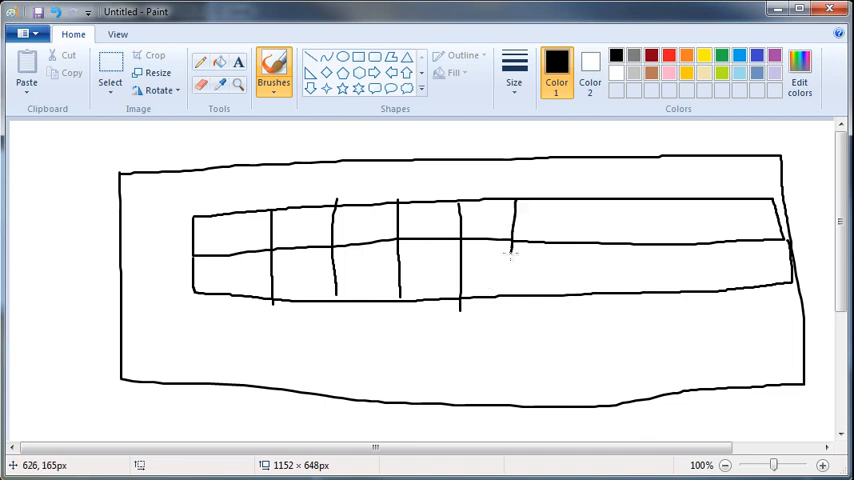
left_click_drag(580, 205, 580, 300)
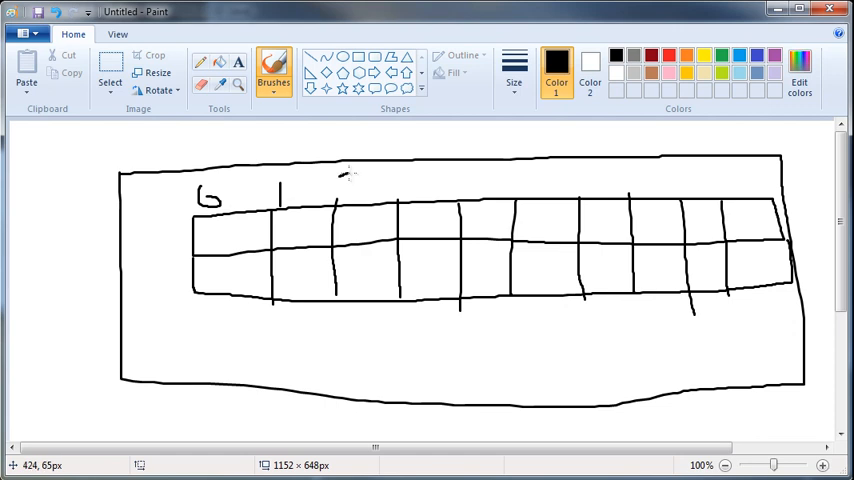
left_click_drag(355, 182, 415, 185)
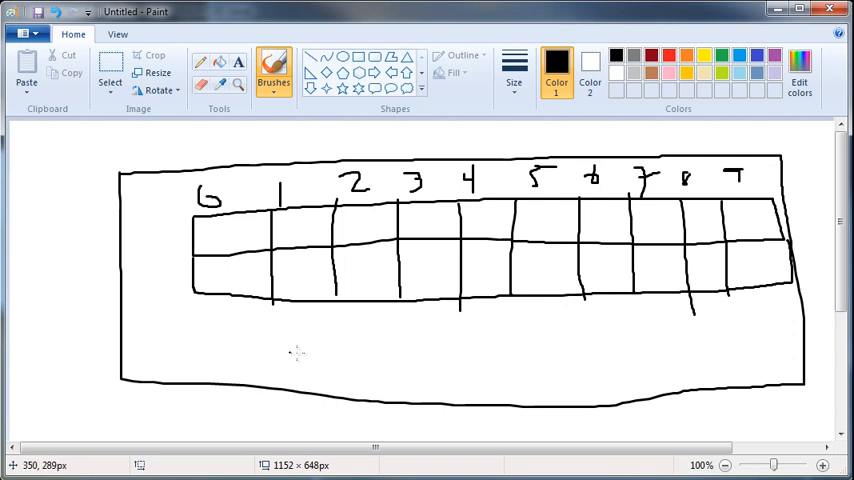
mouse_move(169, 228)
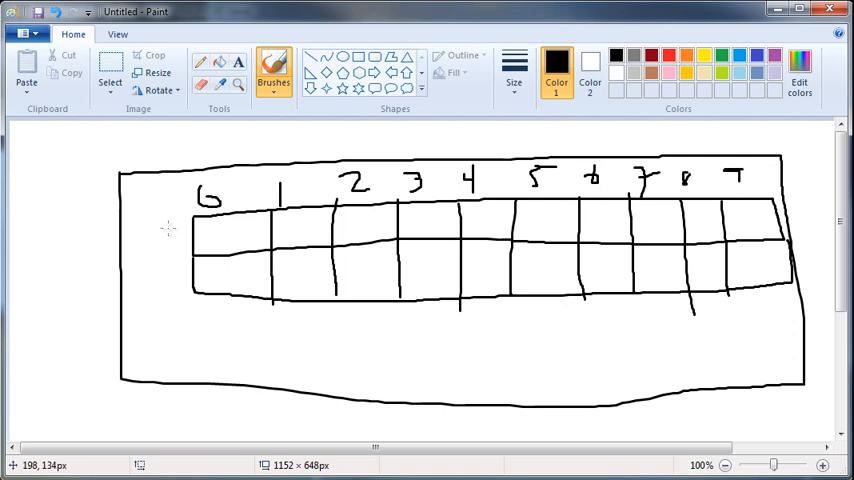
left_click_drag(165, 228, 172, 238)
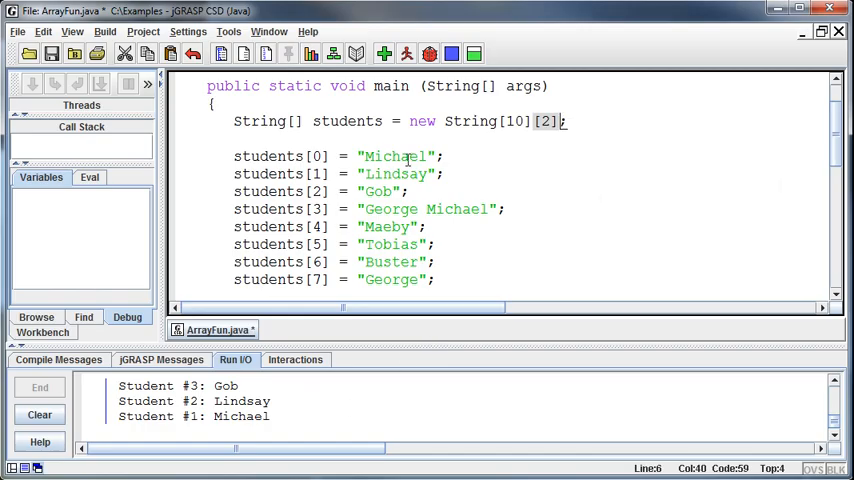
mouse_move(448, 150)
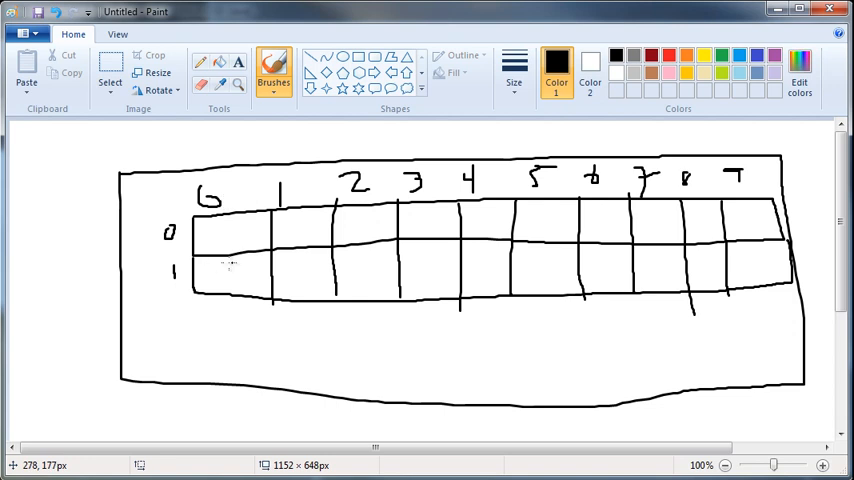
mouse_move(227, 233)
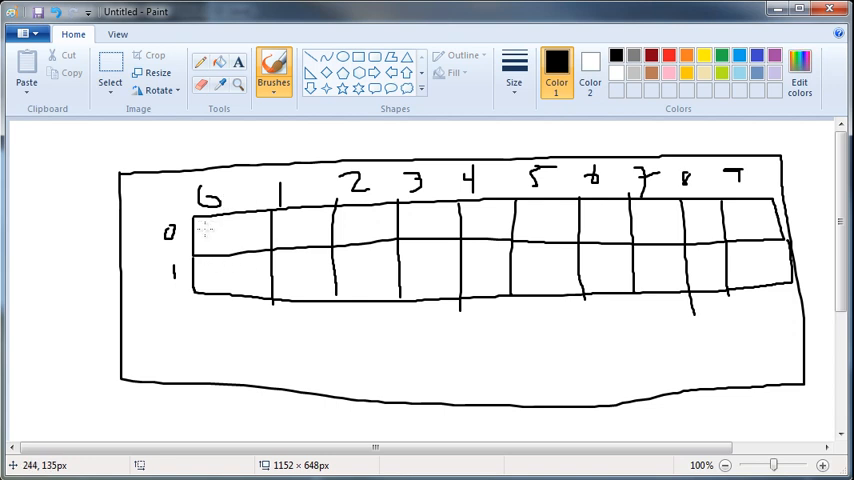
Step: Write Michael in the grid's top-left cell, row 0 of column 0
left_click_drag(200, 235, 225, 230)
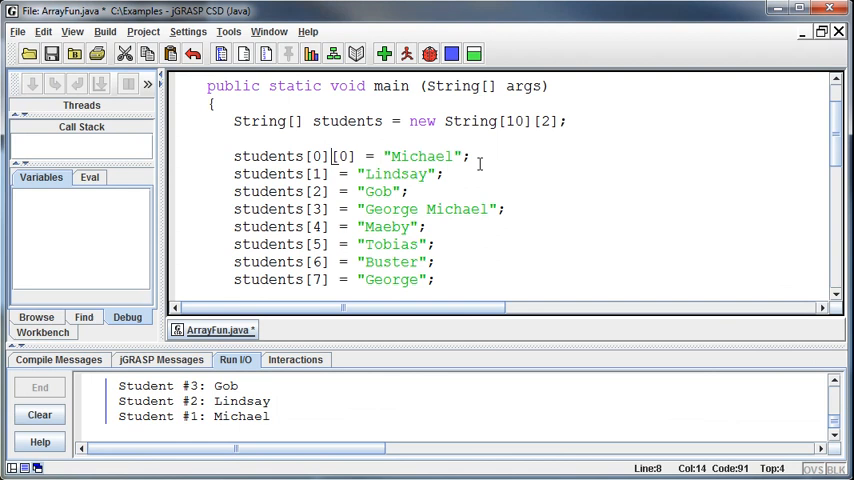
Step: Add a new line assigning "Bluth" to students[0][1] below the Michael line
type("stu")
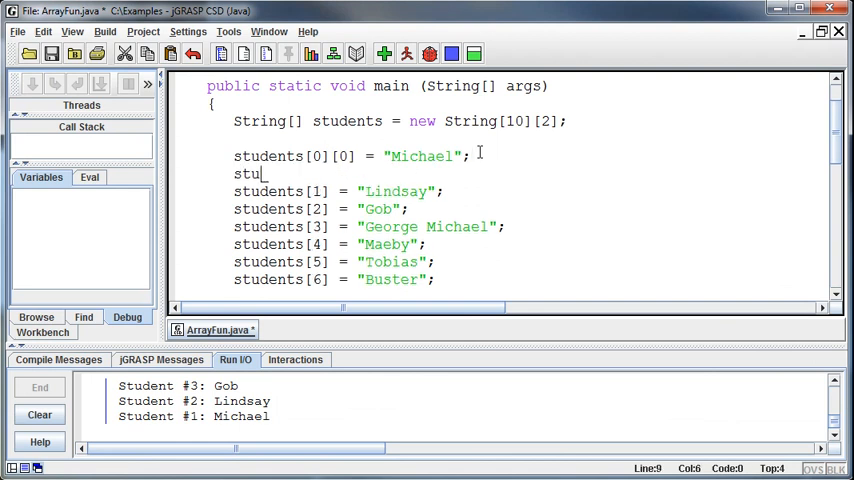
type("dents[0")
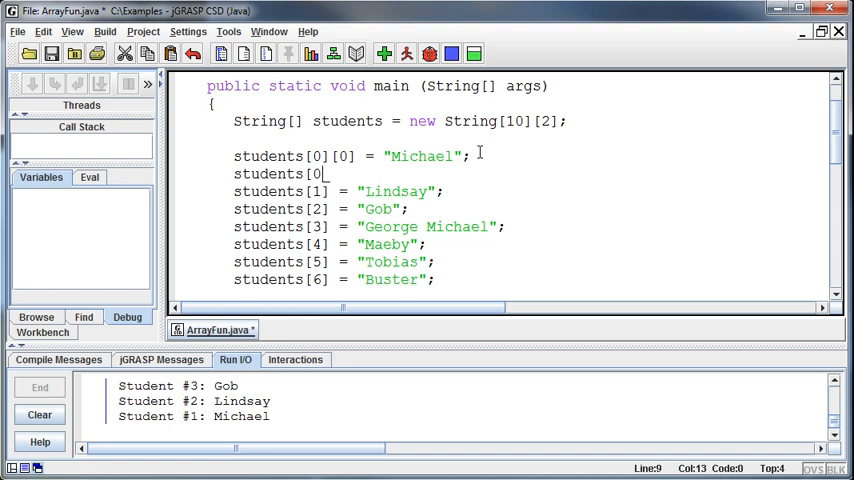
type("[1] = \"")
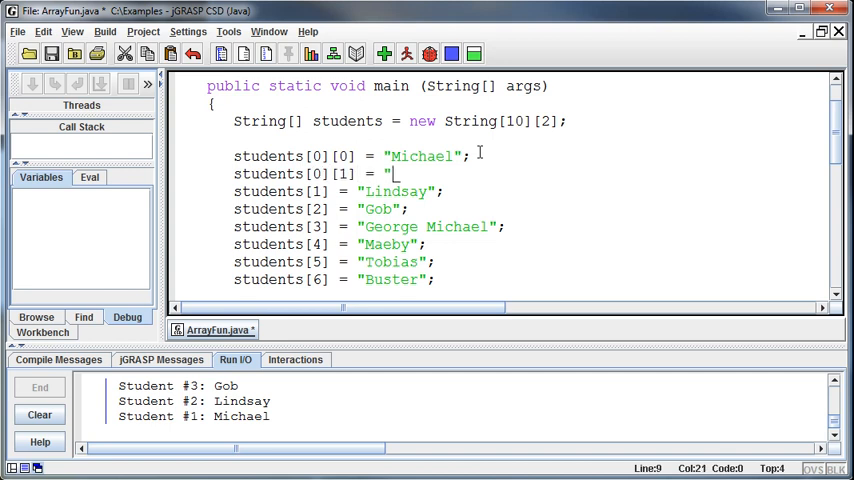
type("Bluth")
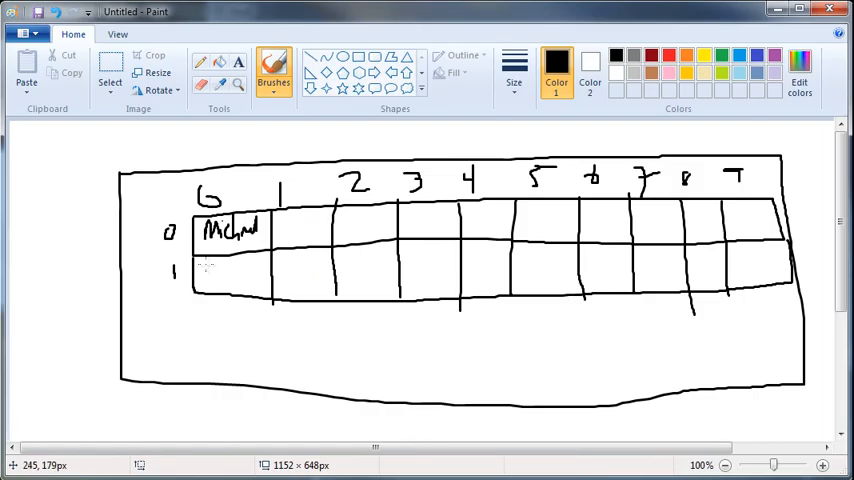
Step: Write Bluth in the Paint grid's second-row cell of column 0
left_click_drag(200, 280, 215, 270)
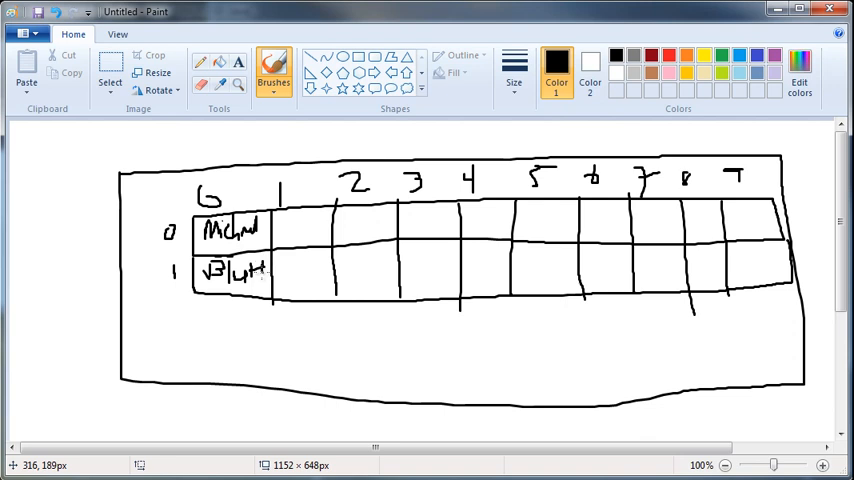
mouse_move(318, 275)
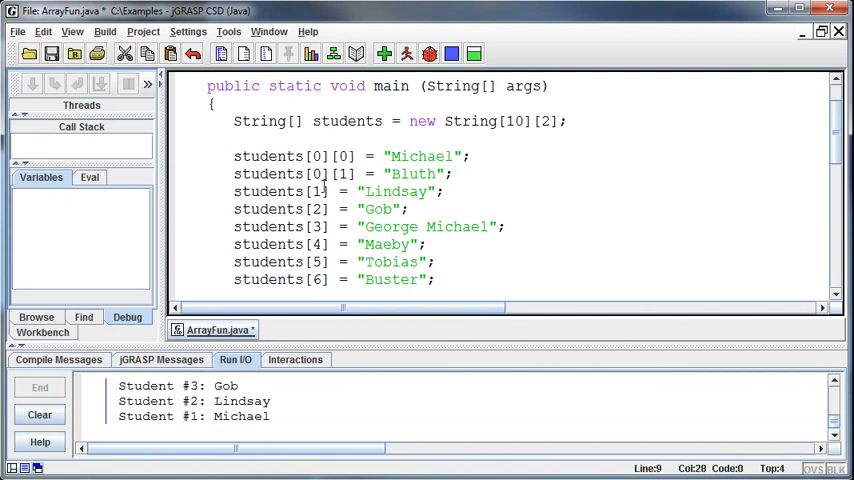
Step: Index Lindsay as students[1][0] and add her "Bluth" surname at students[1][1]
left_click(388, 199)
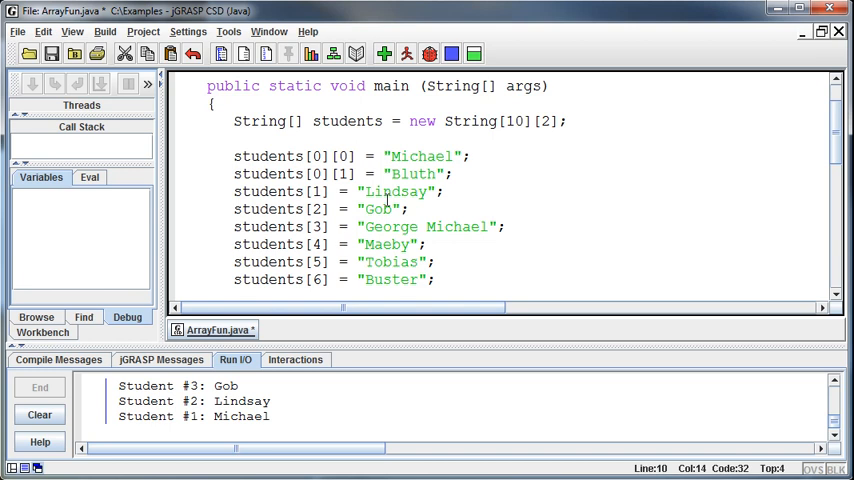
type("[0]")
type("students")
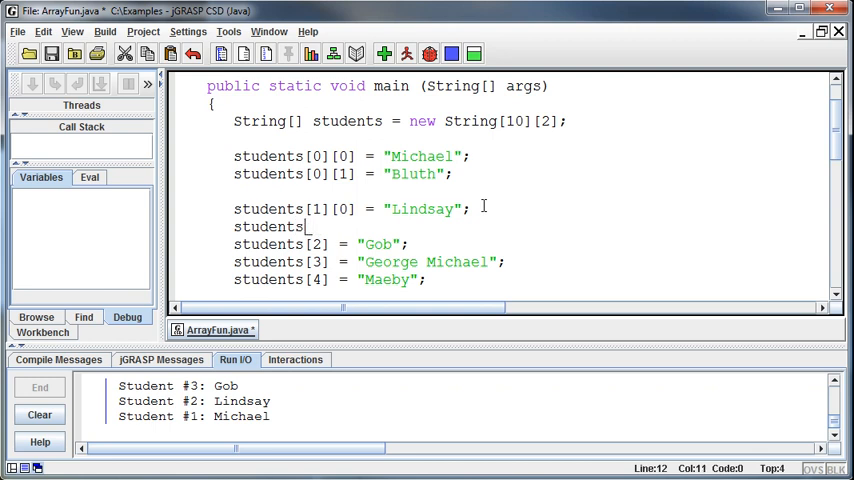
type("[1]")
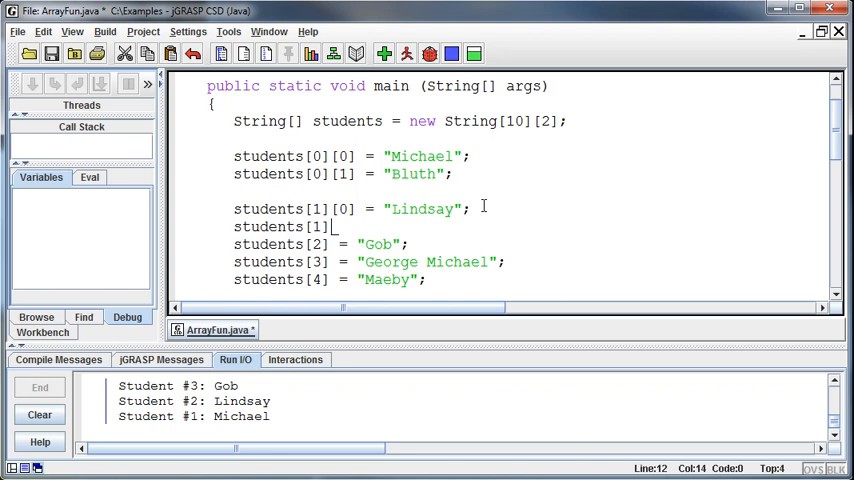
type("[1] =")
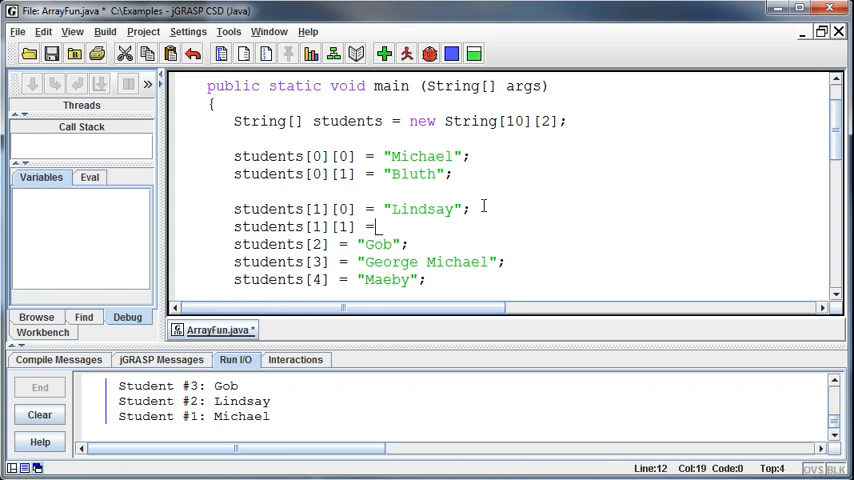
type("\"blu")
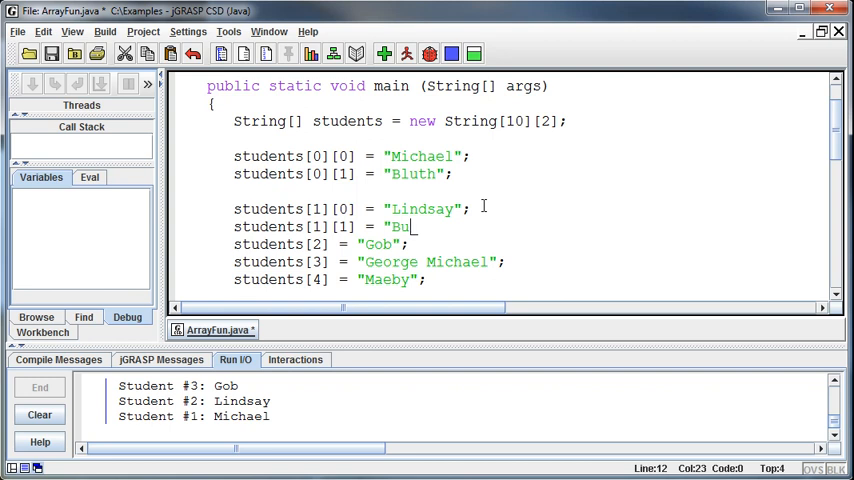
type("luth\";")
left_click(321, 244)
type("[0")
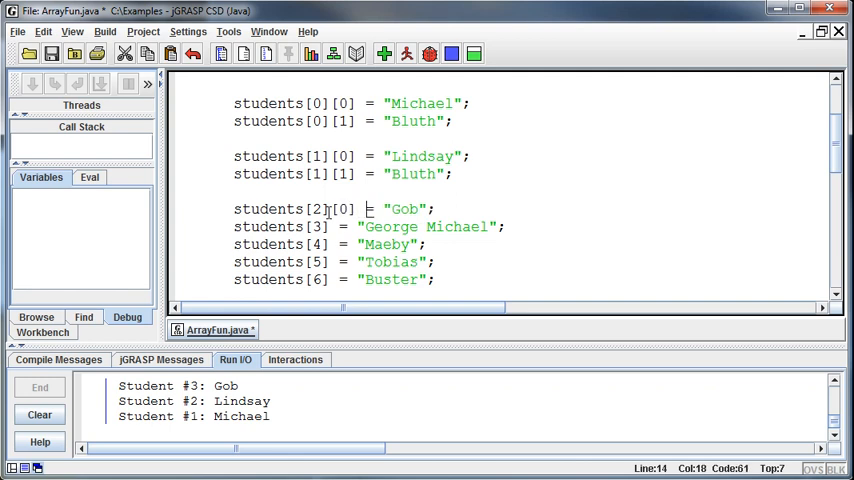
Step: Add a line assigning "Bluth" to students[2][1] for Gob
type("students[2")
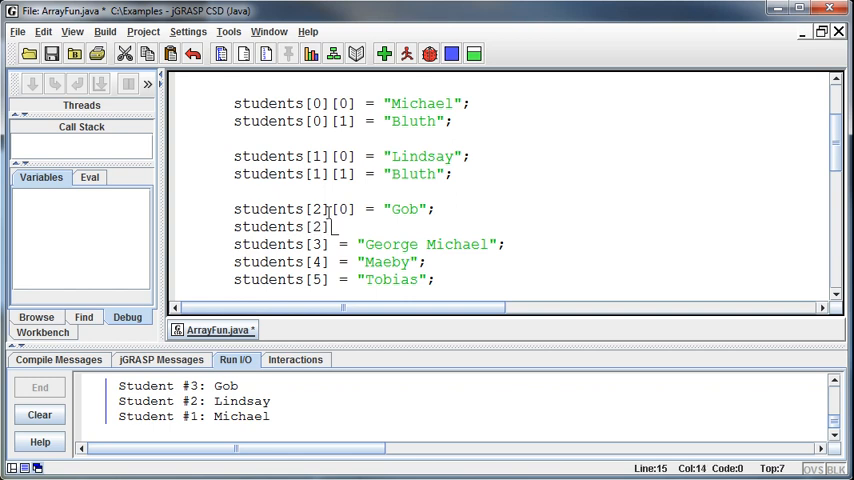
type("[1] = \"Blu")
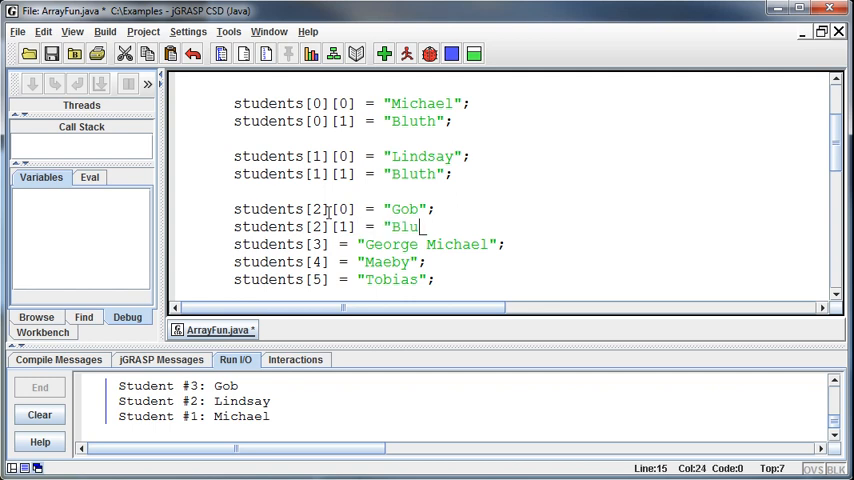
type("th\";")
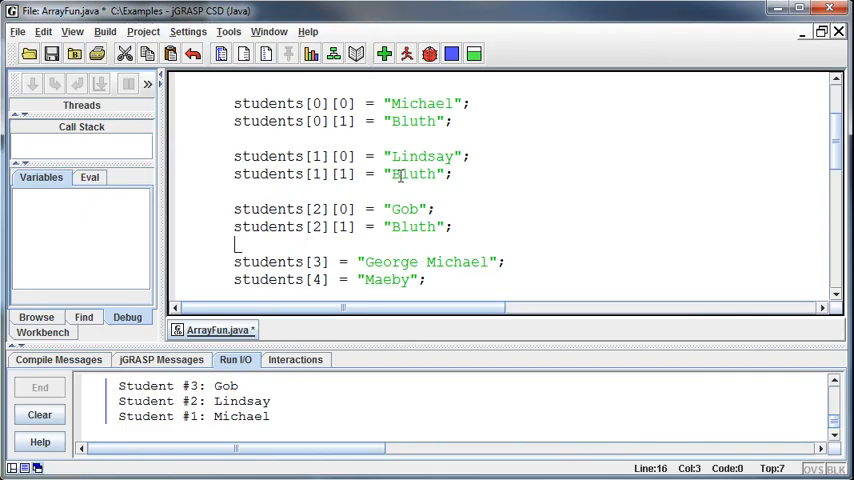
mouse_move(410, 163)
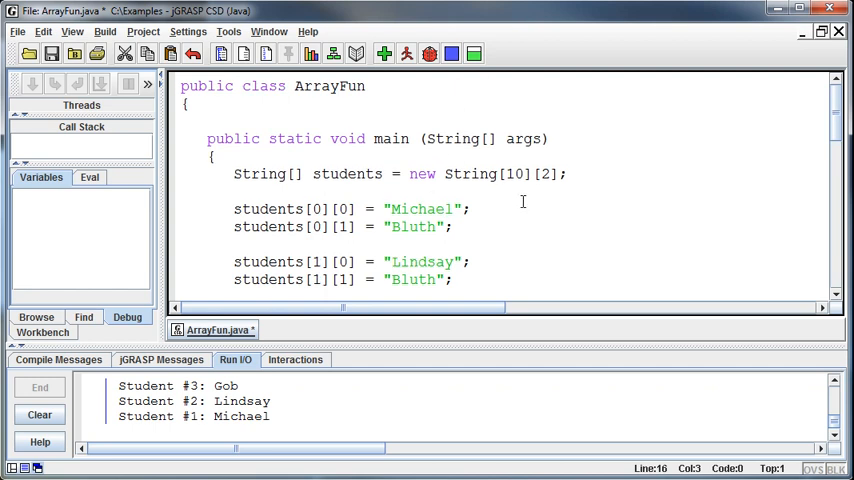
left_click(617, 211)
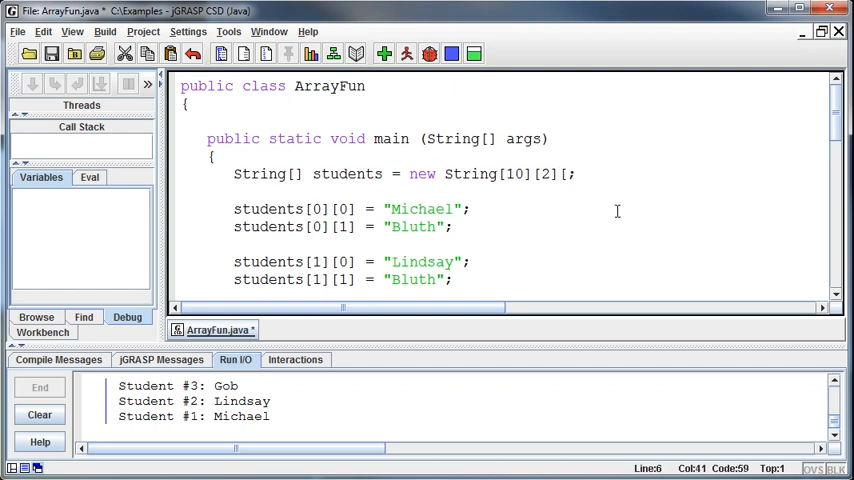
type("[5]")
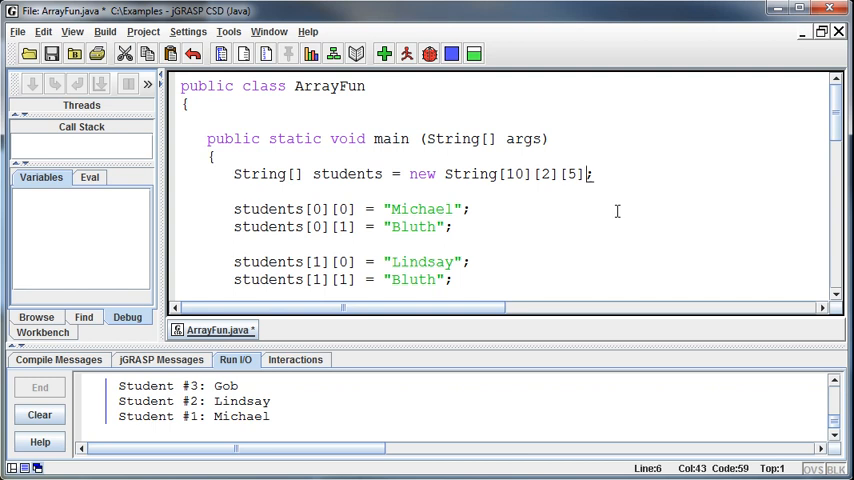
key("BackSpace")
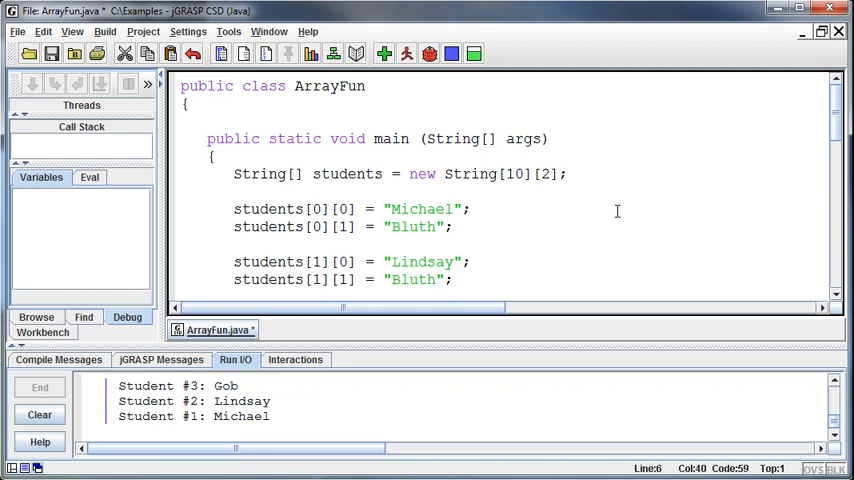
mouse_move(481, 168)
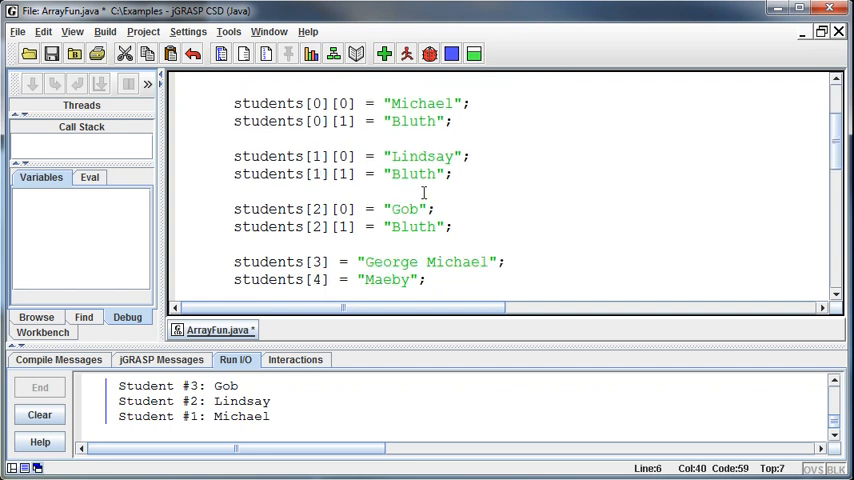
scroll("down", 3)
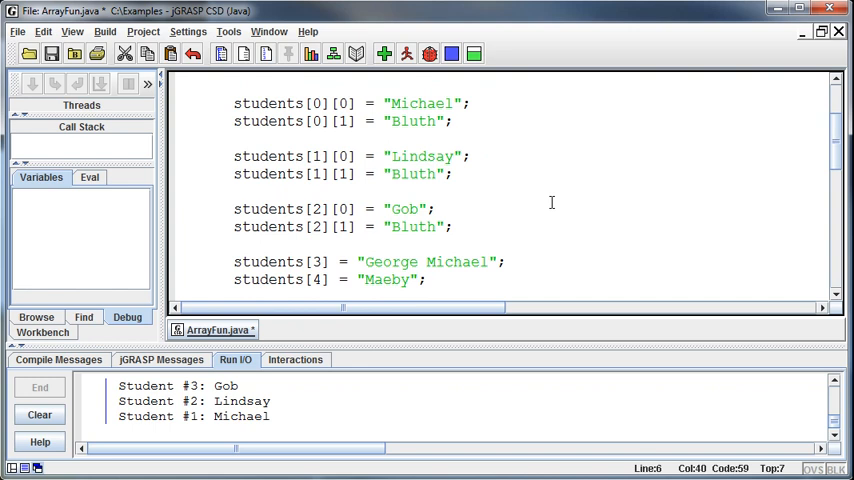
scroll("up", 3)
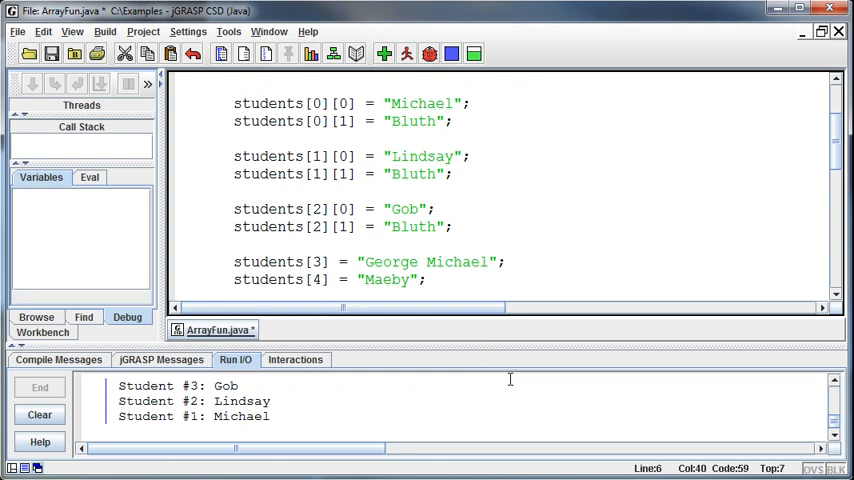
mouse_move(582, 382)
type("][0")
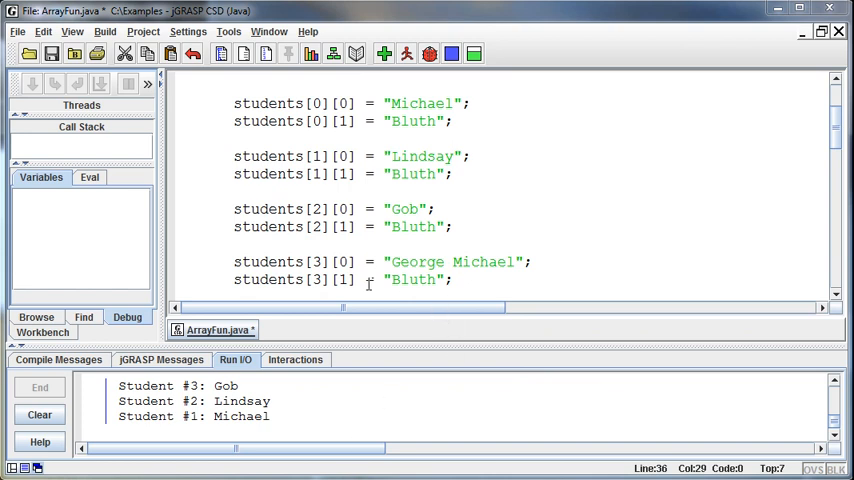
mouse_move(497, 230)
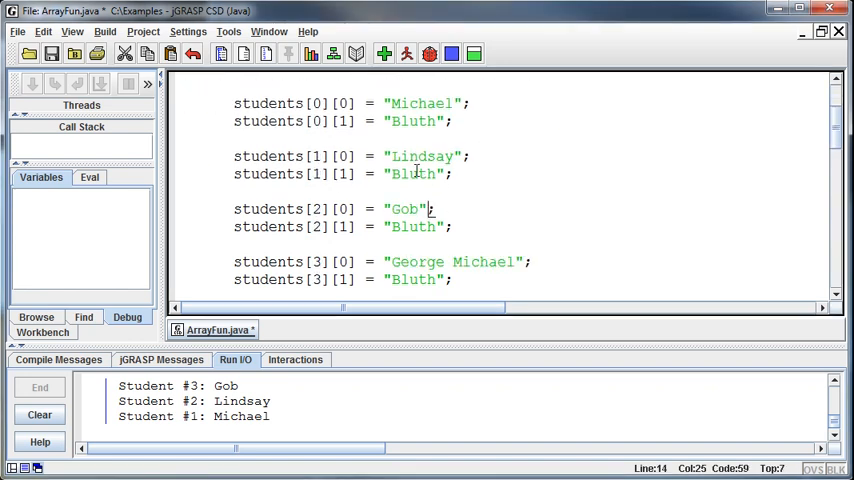
mouse_move(357, 140)
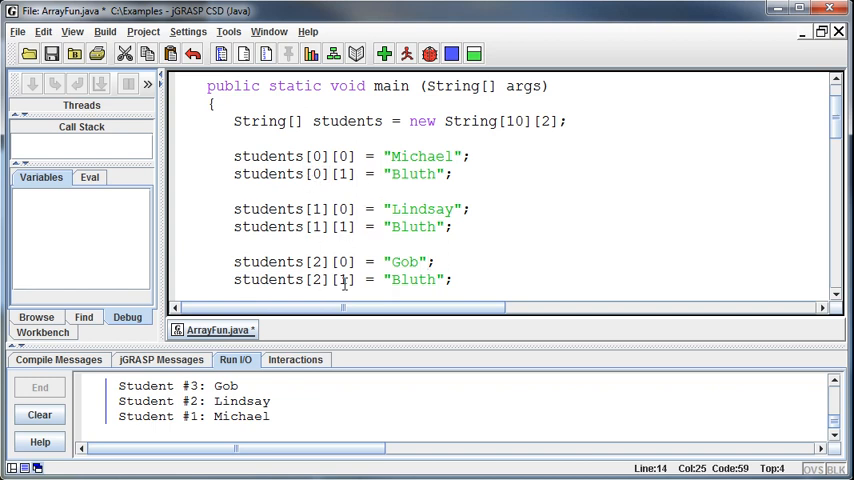
Step: Scroll down past the students[3]–[9] assignments to the for loop
scroll("down", 3)
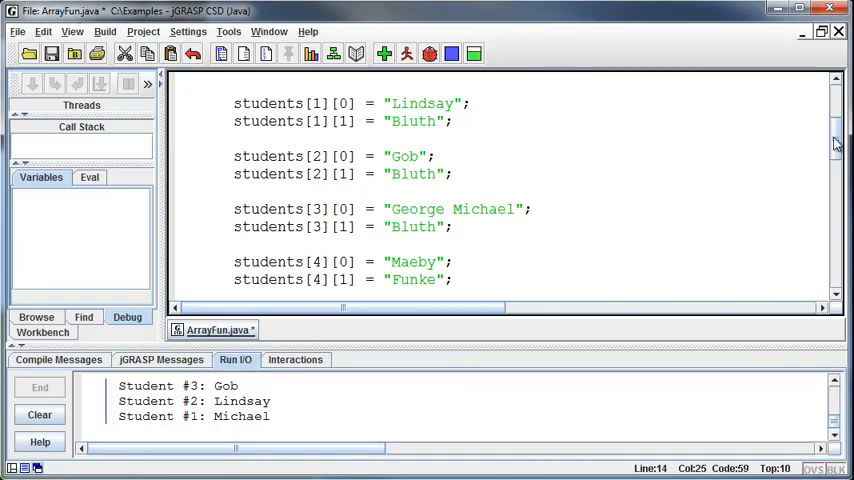
scroll("down", 3)
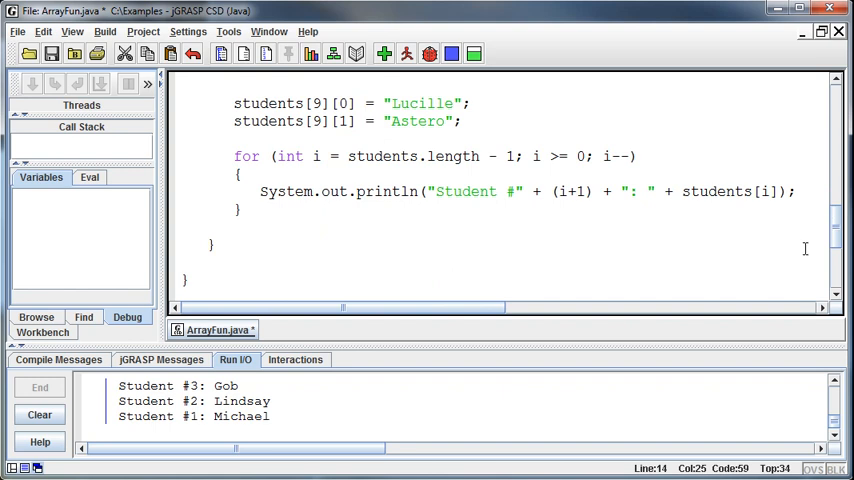
mouse_move(555, 277)
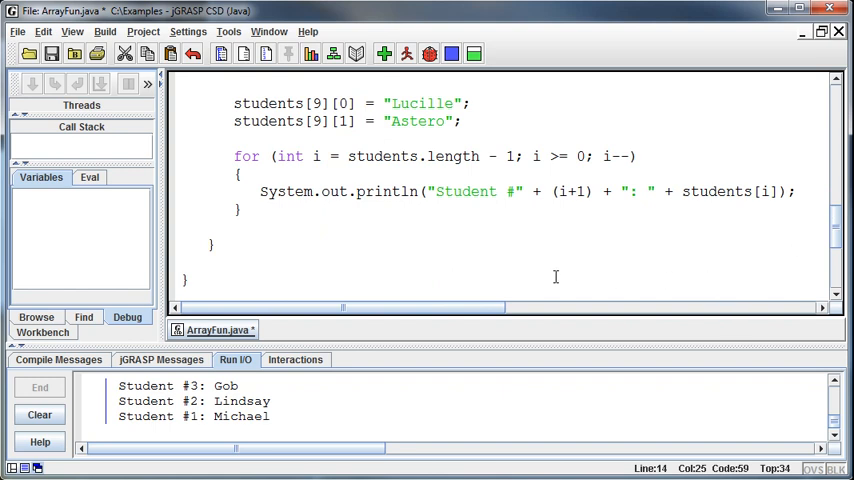
mouse_move(478, 233)
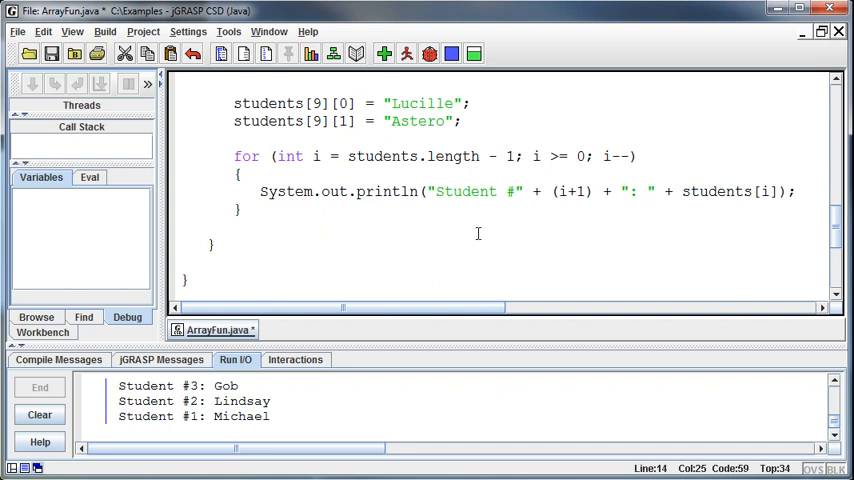
Step: Make the loop run i = 0 to students.length with i++, then compile
left_click(795, 191)
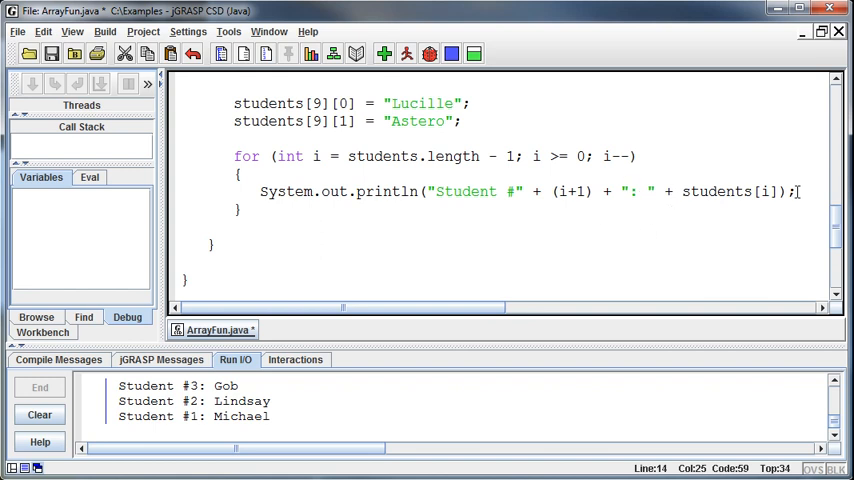
mouse_move(318, 156)
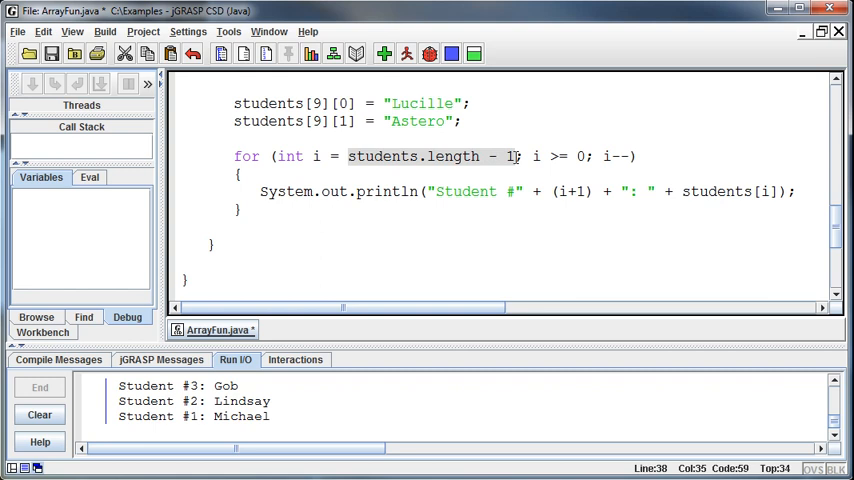
type("0")
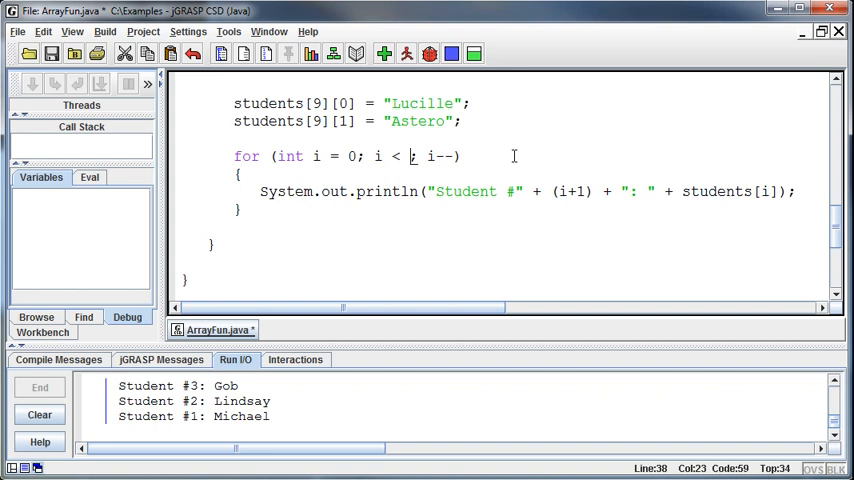
type("students.length")
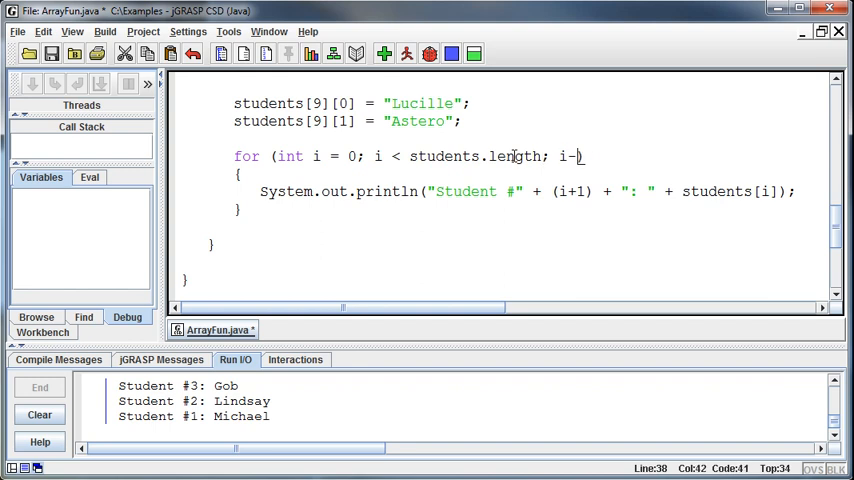
type("+")
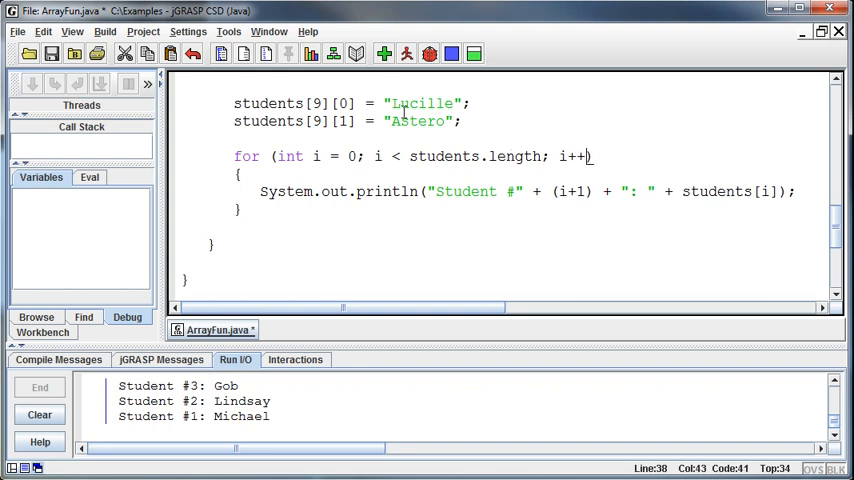
left_click(407, 54)
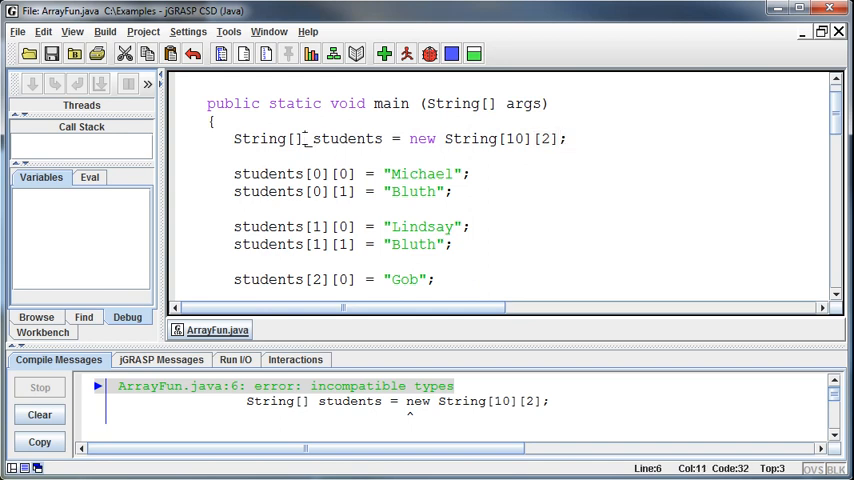
Step: Fix the declaration as String[][], then compile and run the program
type("[]")
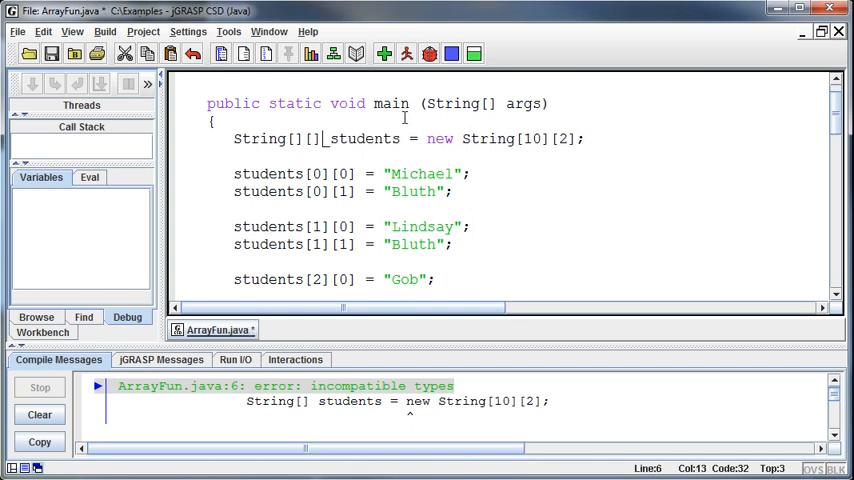
left_click(406, 53)
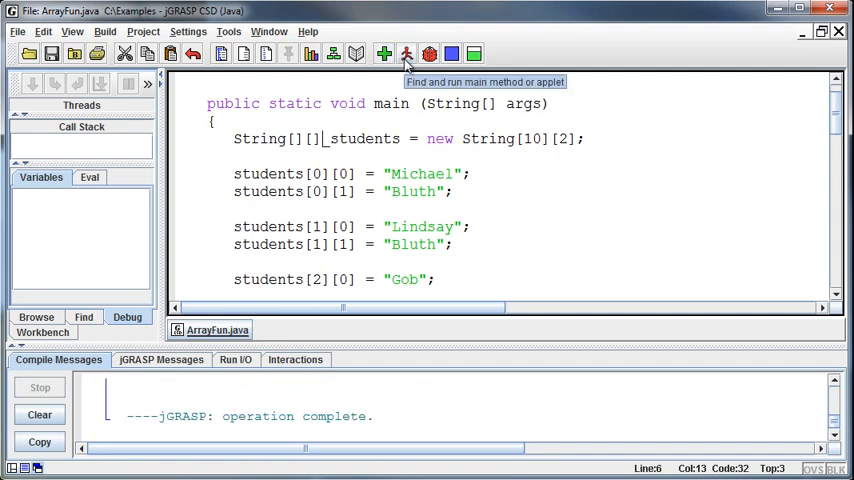
left_click(407, 54)
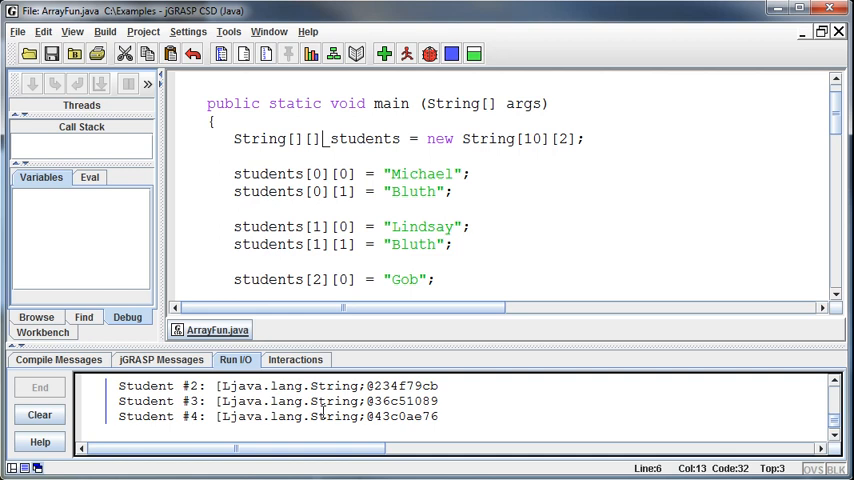
Step: Compile and run with students[i][1], printing last names like Student #1: Bluth
scroll("down", 3)
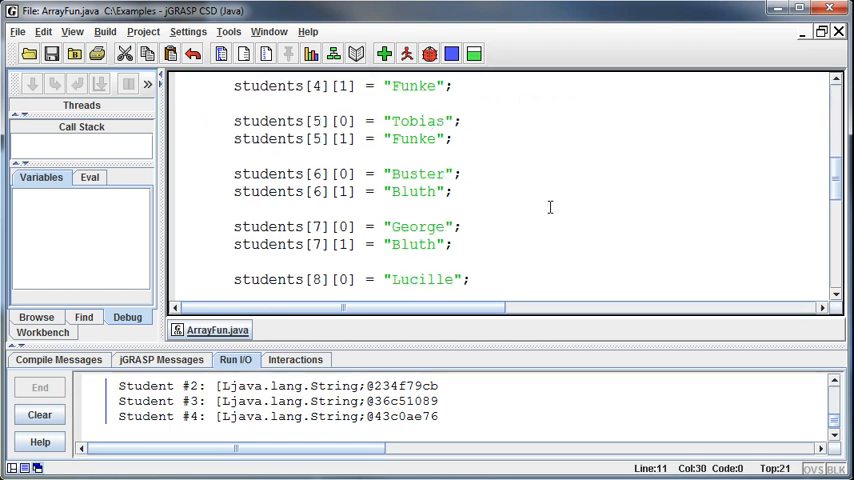
scroll("down", 3)
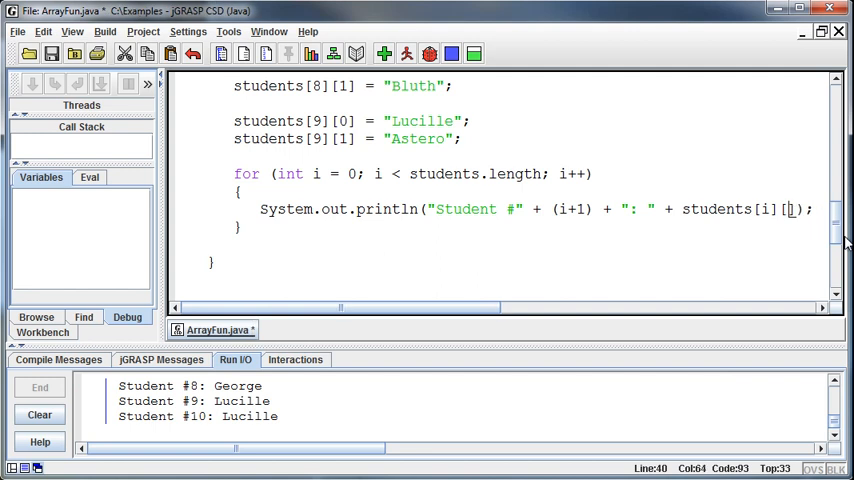
left_click(384, 54)
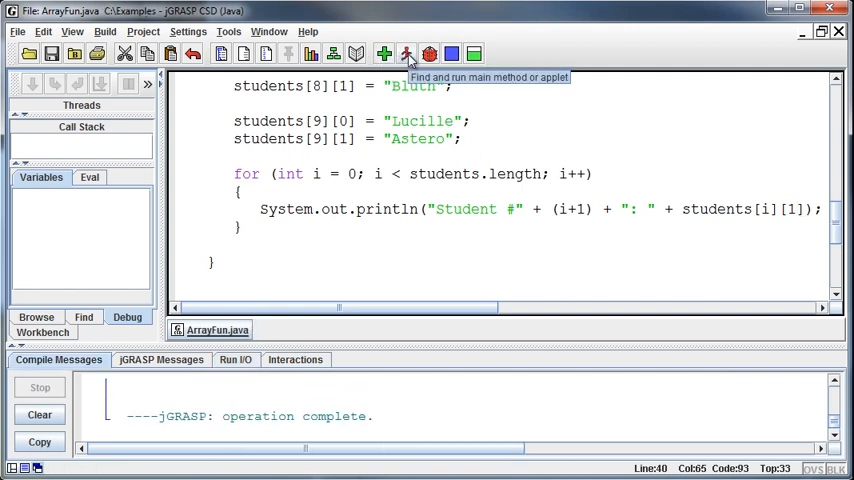
left_click(407, 54)
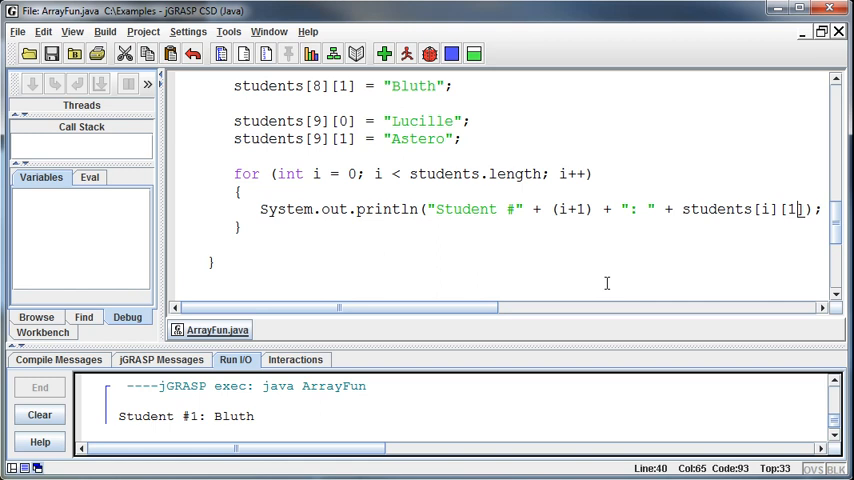
mouse_move(563, 287)
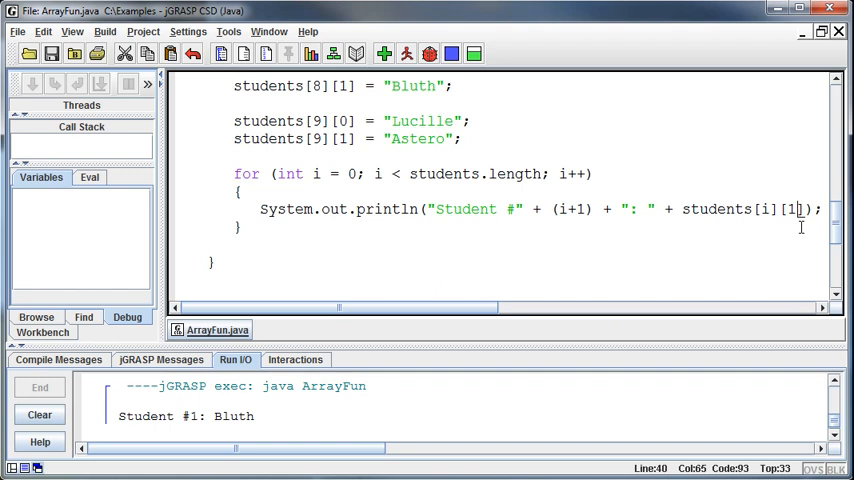
Step: Delete the println line from the loop body and begin a nested for loop
key("Backspace")
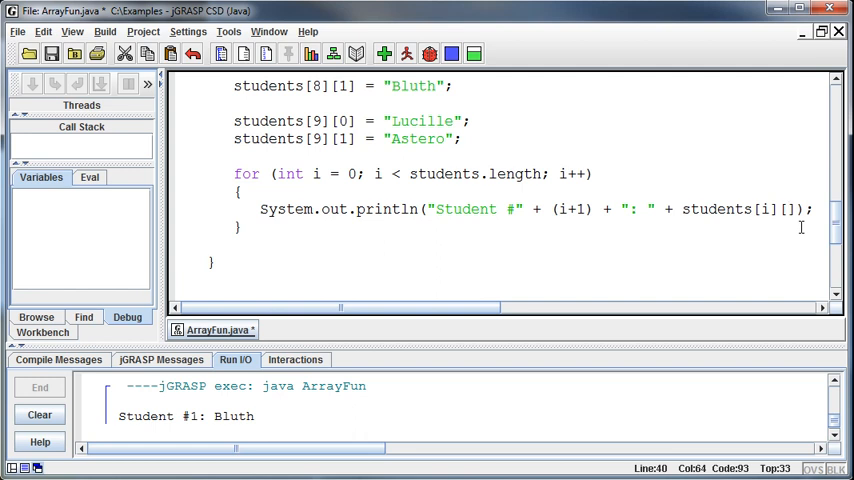
mouse_move(798, 238)
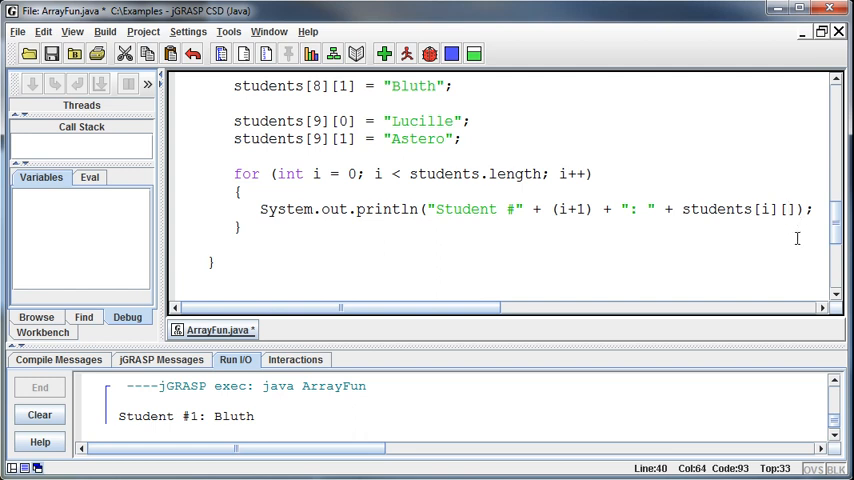
mouse_move(497, 205)
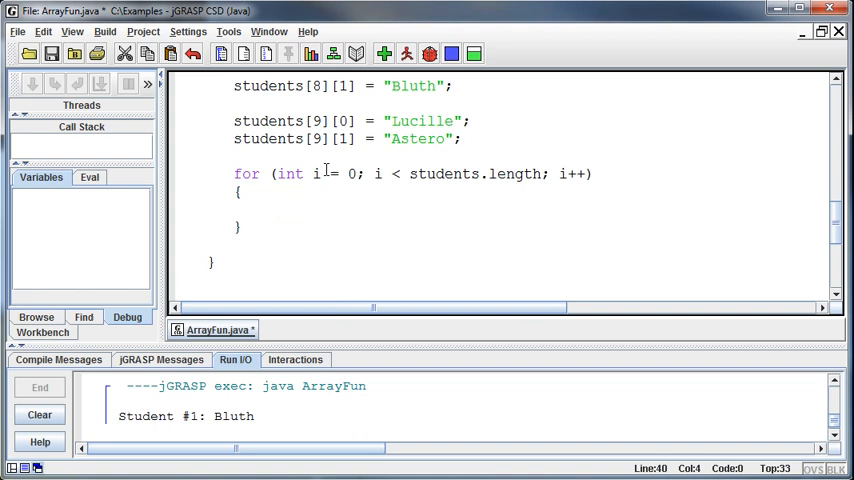
mouse_move(342, 157)
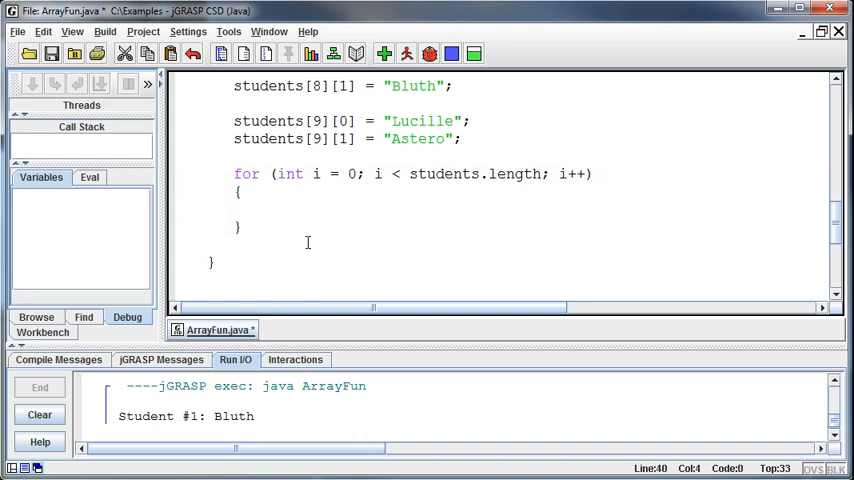
type("for (")
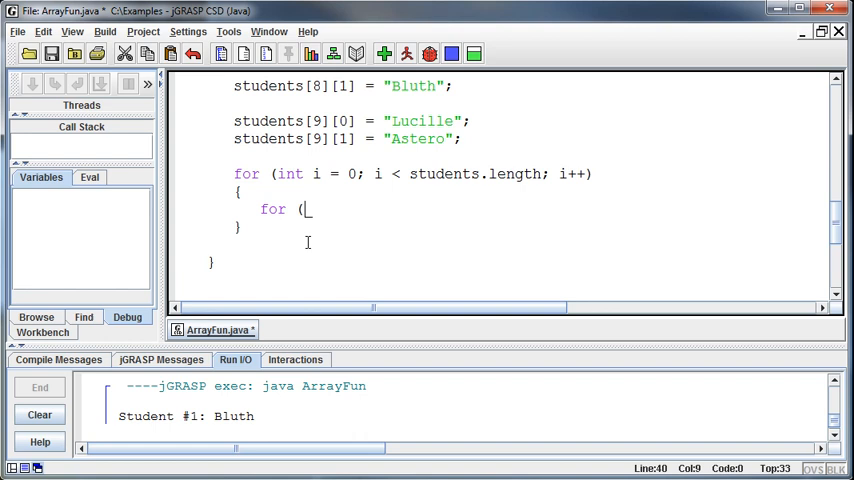
Step: Write the inner loop header for (int j = 0; j < 2; j++)
type("int j = 0; j <")
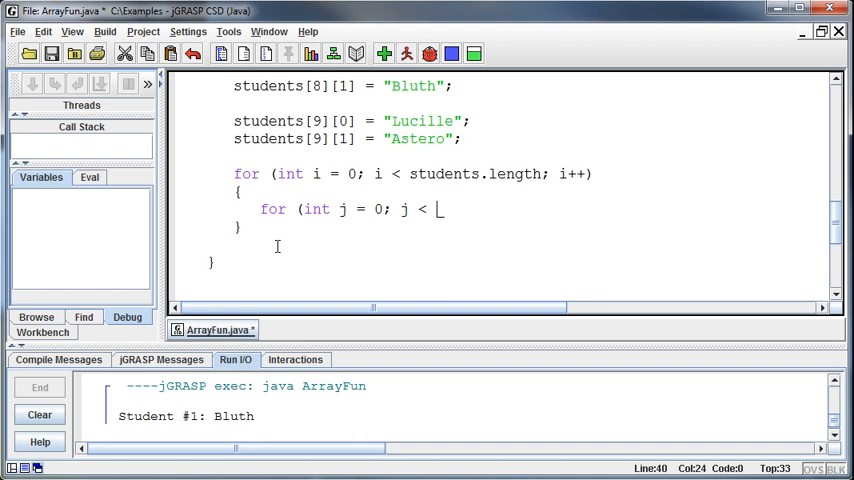
type("2;")
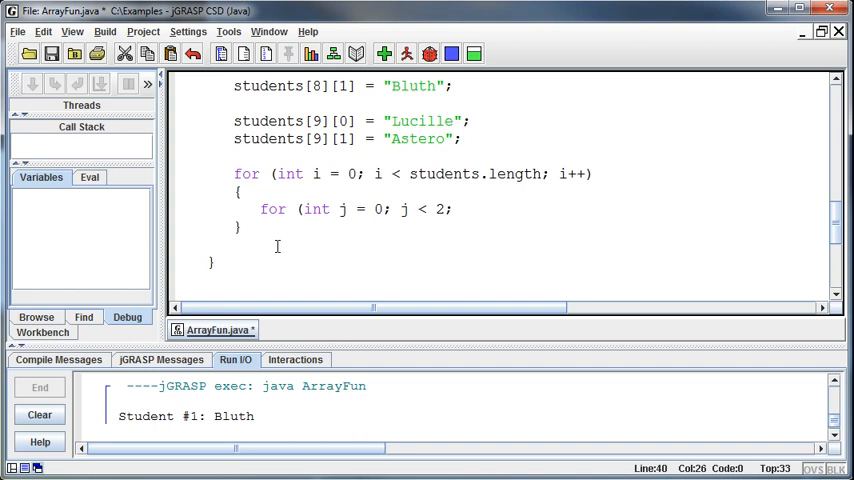
type("j")
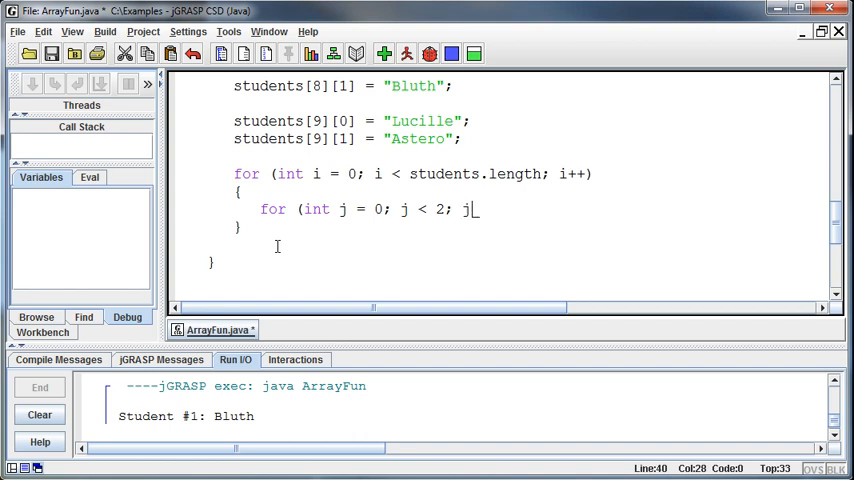
type("++)")
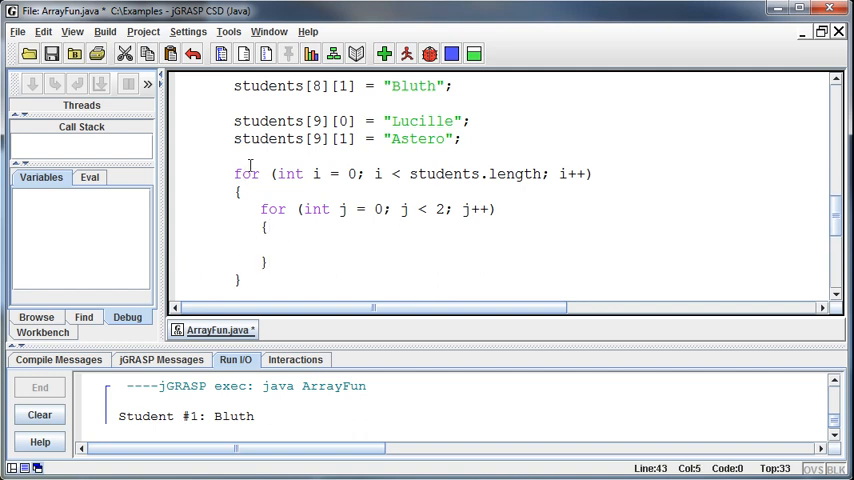
mouse_move(437, 197)
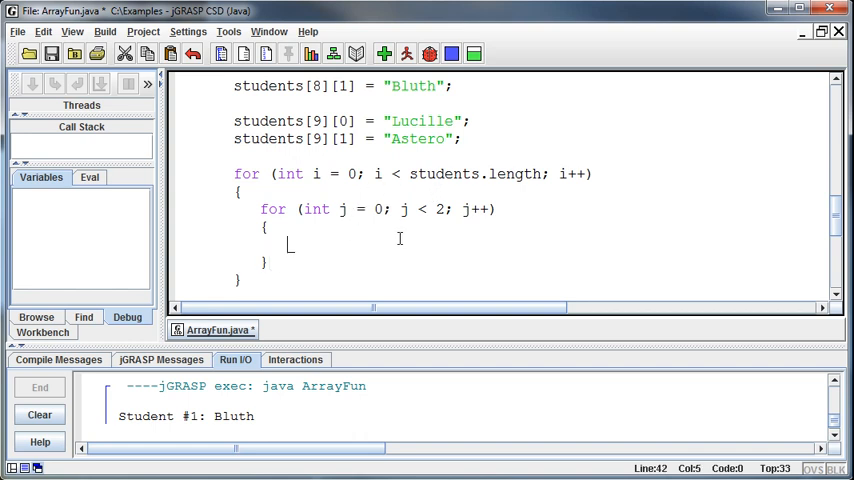
Step: Add System.out.print(students[i][j]); inside the inner loop
type("Syste")
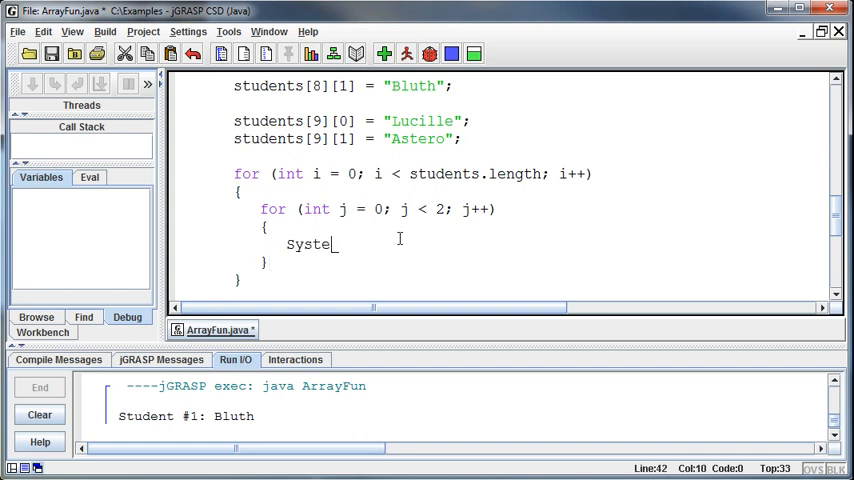
type("m.out.println")
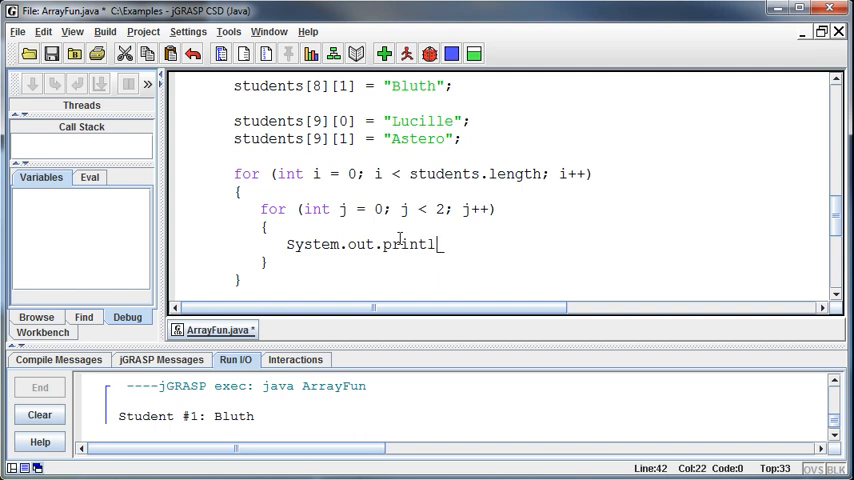
type("n(")
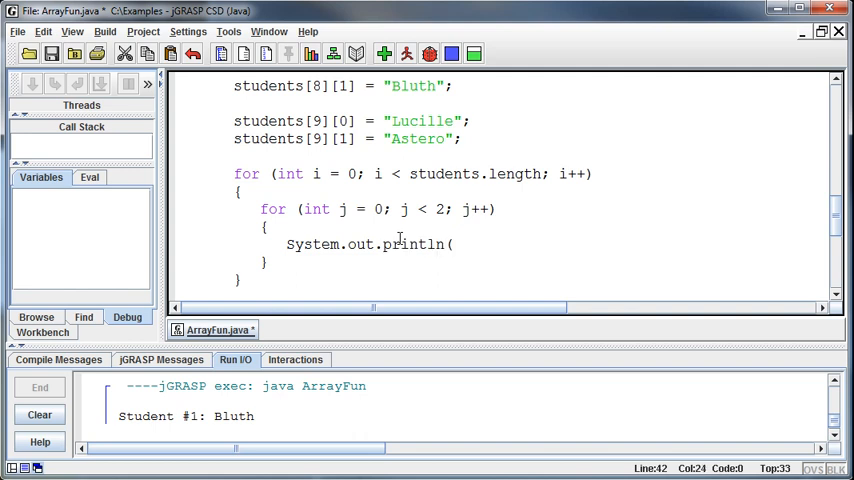
key("BackSpace")
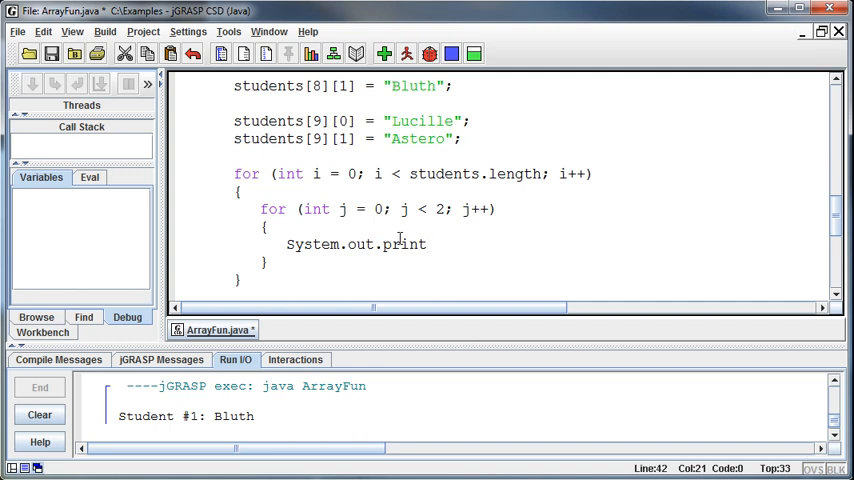
type("(")
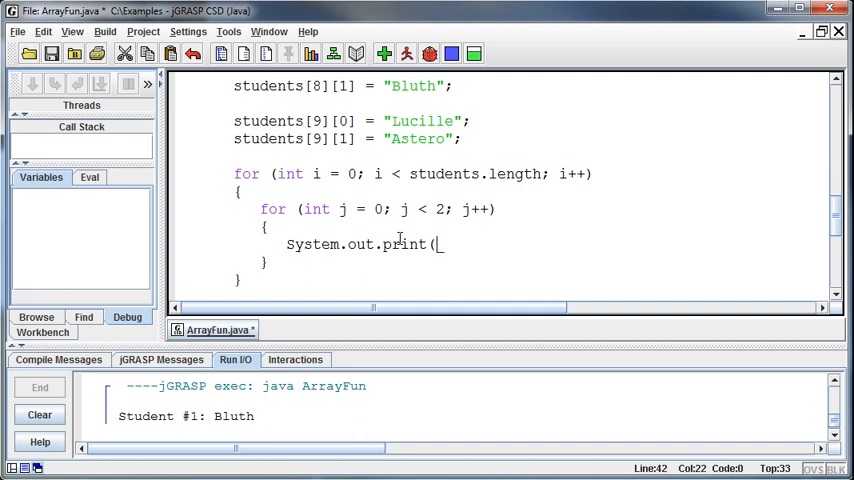
type("students[i][")
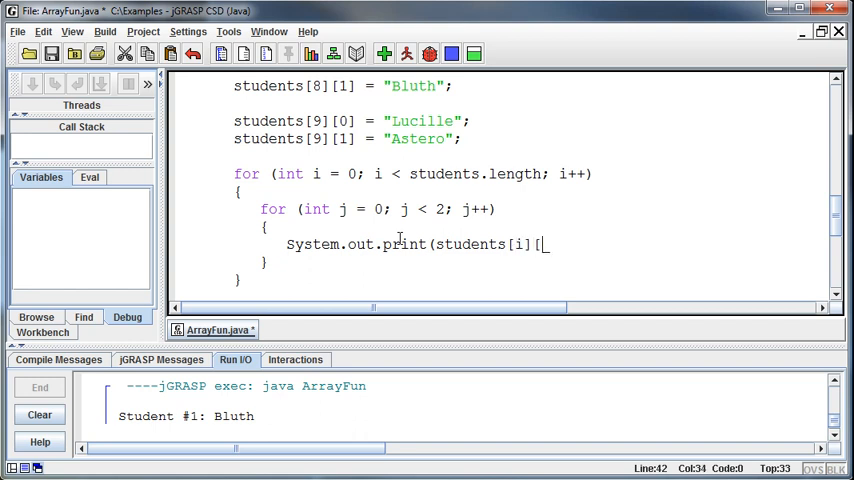
type("j])")
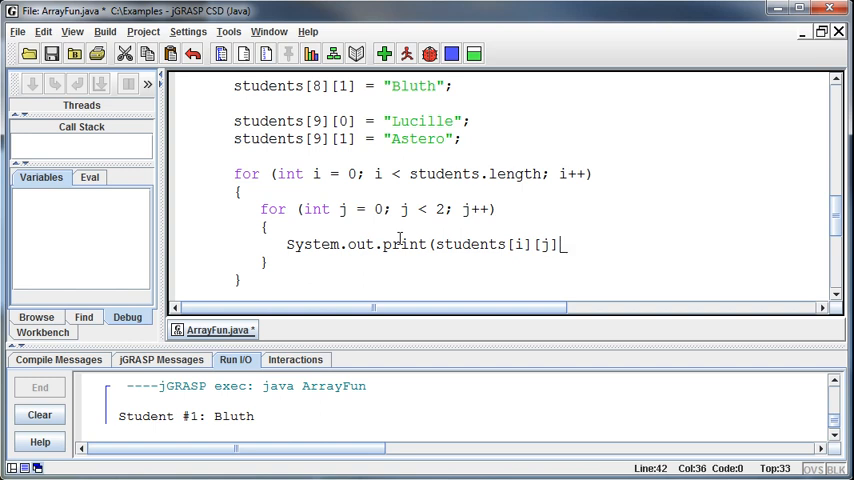
type(");")
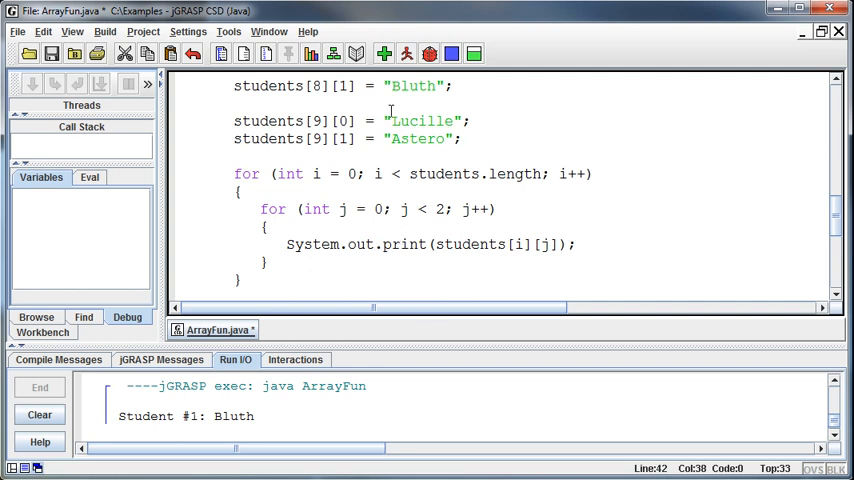
Step: Run ArrayFun, printing MichaelBluthLindsayBluthGob… run together on one line
left_click(406, 54)
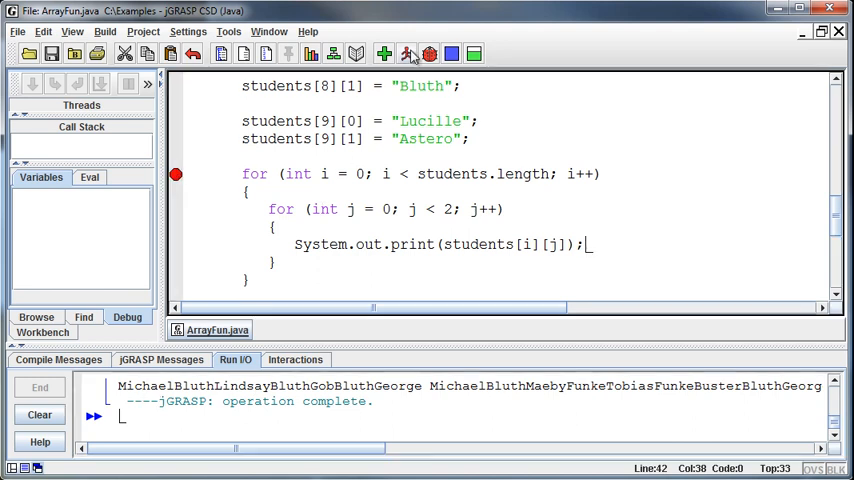
Step: Launch ArrayFun in the debugger, pausing at the outer for-loop breakpoint
left_click(429, 54)
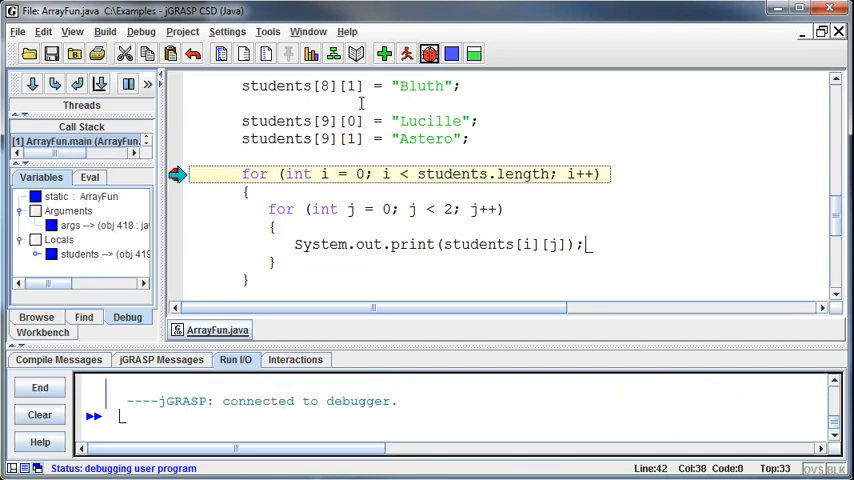
mouse_move(362, 102)
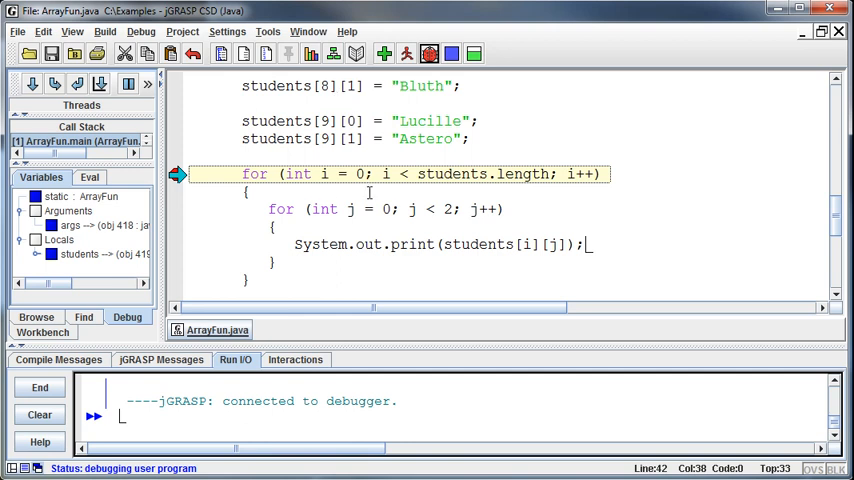
mouse_move(402, 204)
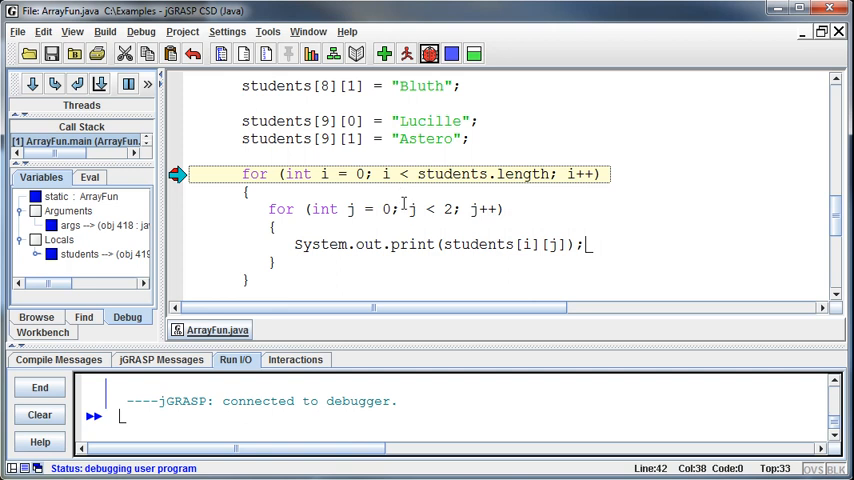
mouse_move(399, 234)
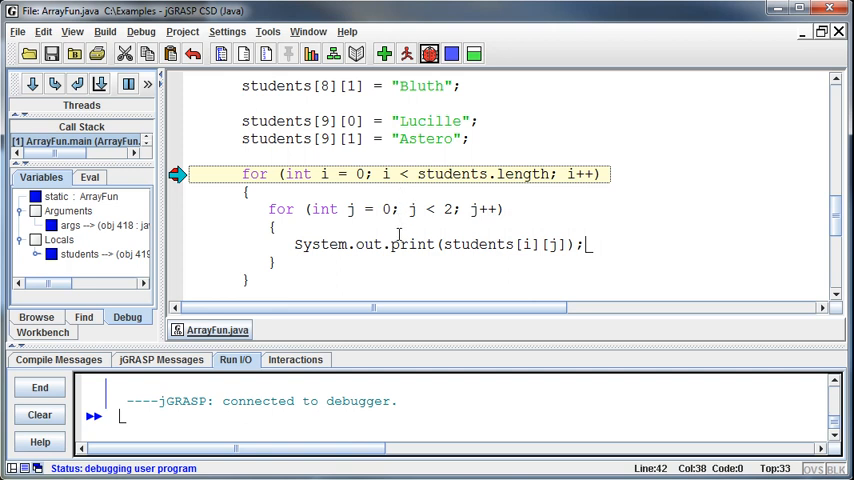
mouse_move(391, 261)
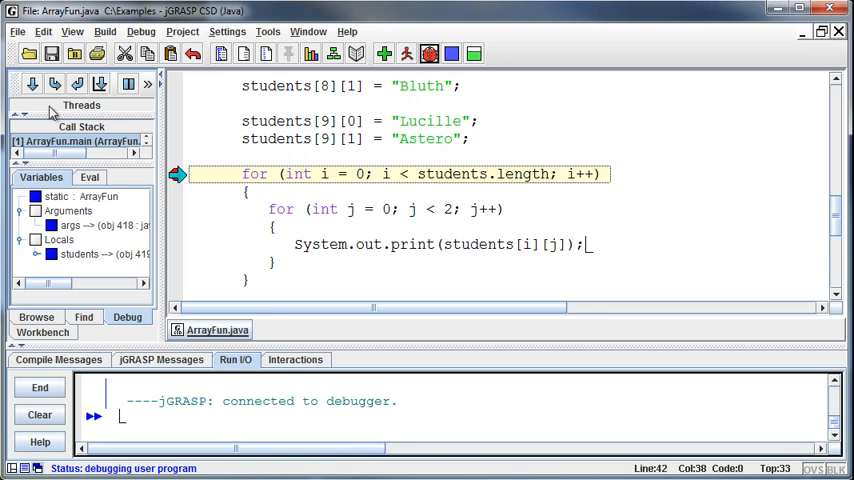
Step: Step through the first student, printing Michael and Bluth until i becomes 1
left_click(33, 84)
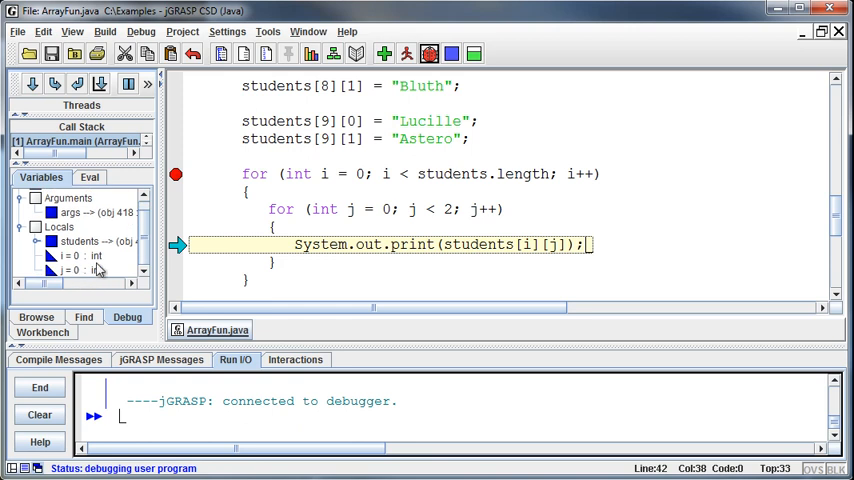
mouse_move(38, 103)
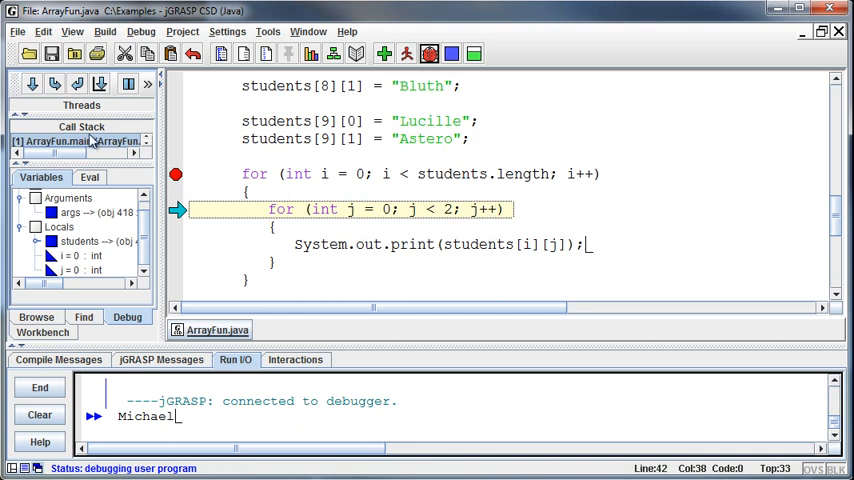
left_click(32, 84)
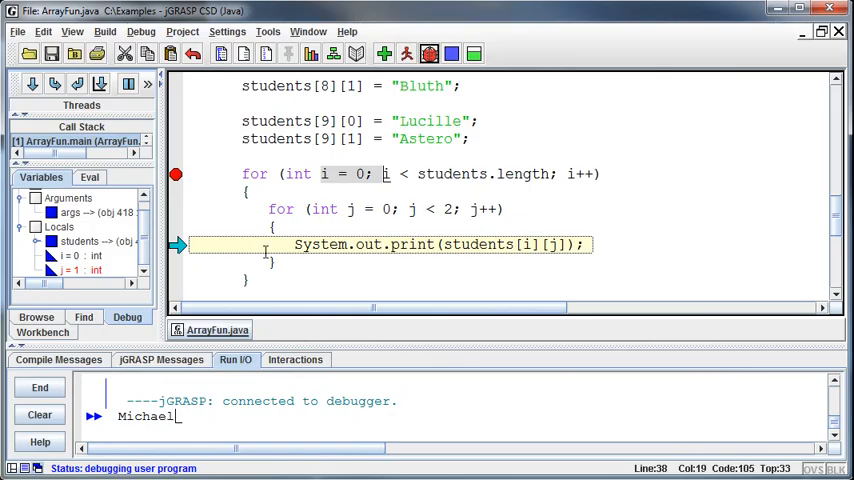
left_click(32, 84)
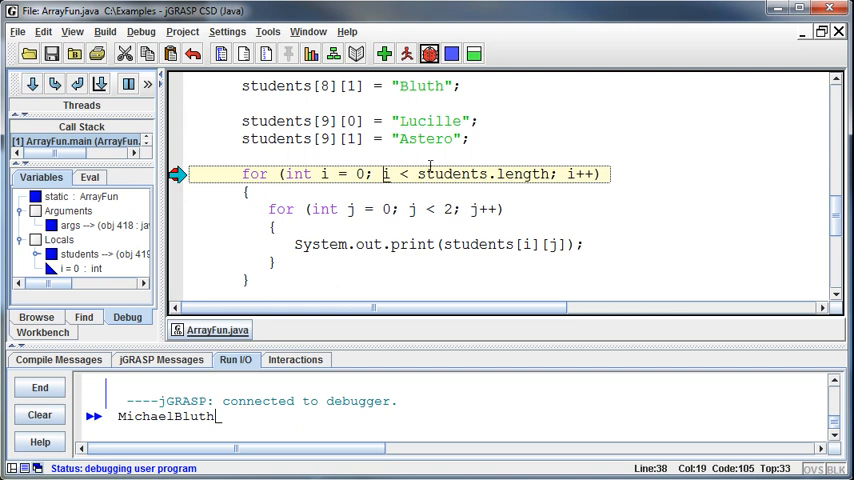
left_click(33, 84)
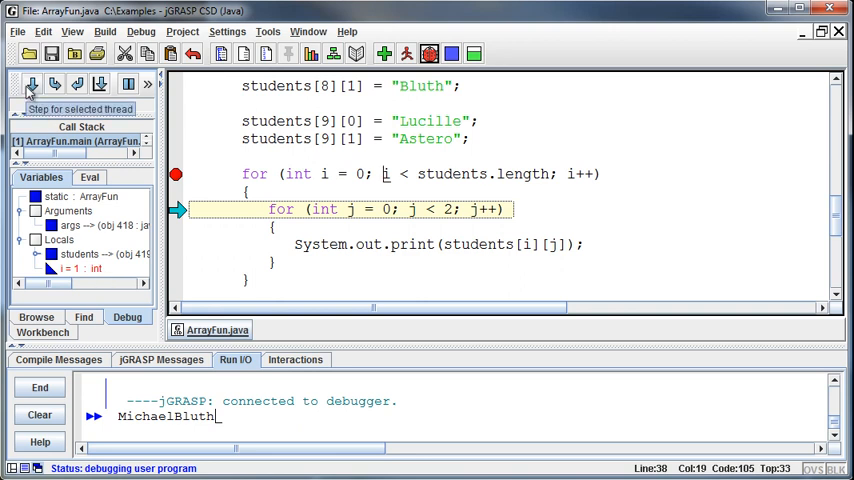
Step: Step through the remaining students until output reaches BusterBluthGeorg… on one line
left_click(32, 85)
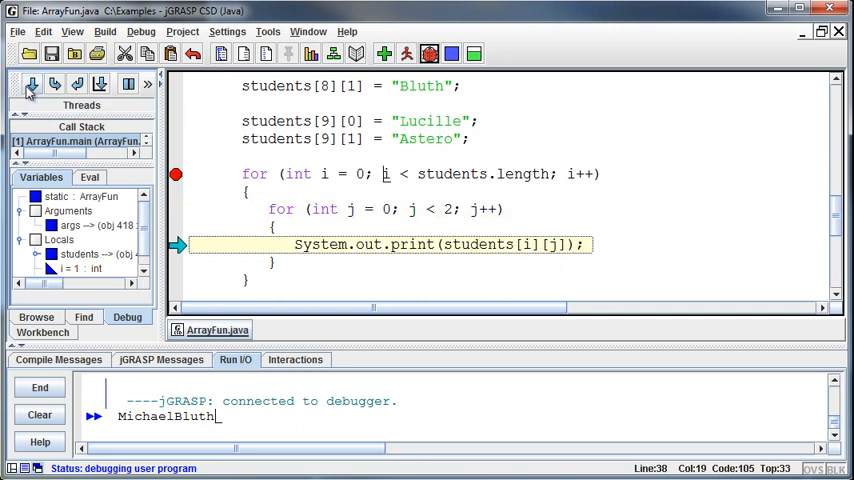
left_click(31, 85)
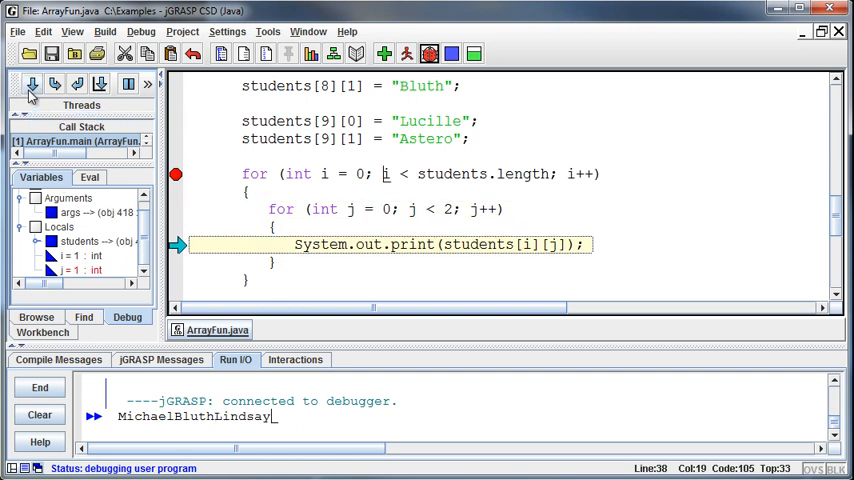
left_click(32, 84)
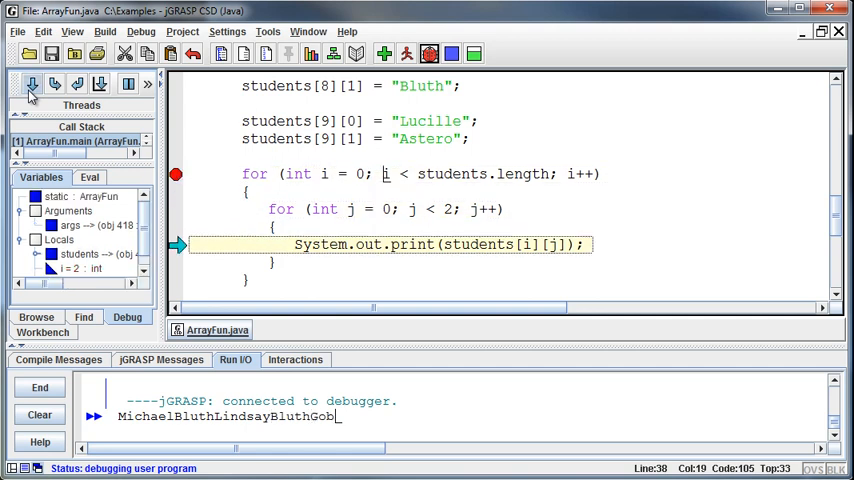
left_click(31, 85)
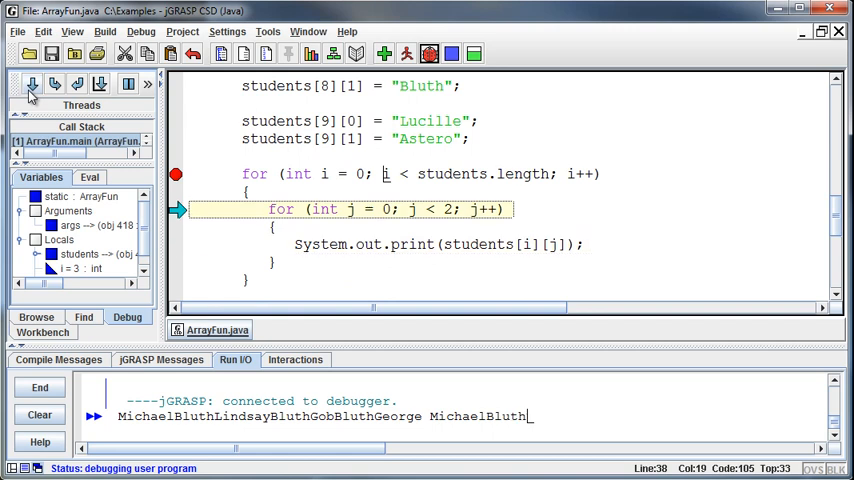
left_click(31, 87)
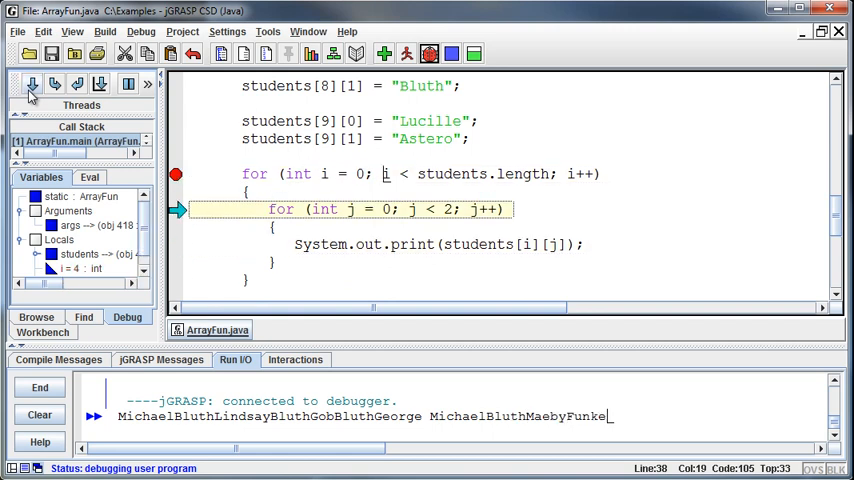
left_click(54, 84)
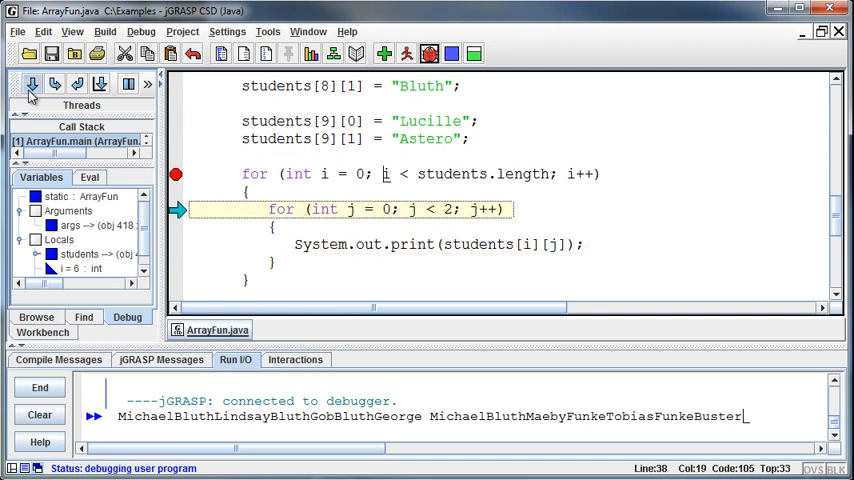
left_click(31, 84)
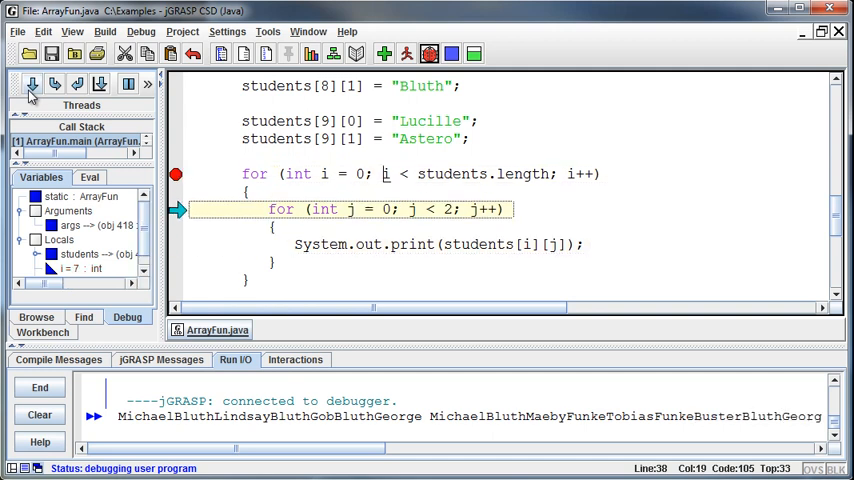
left_click(31, 84)
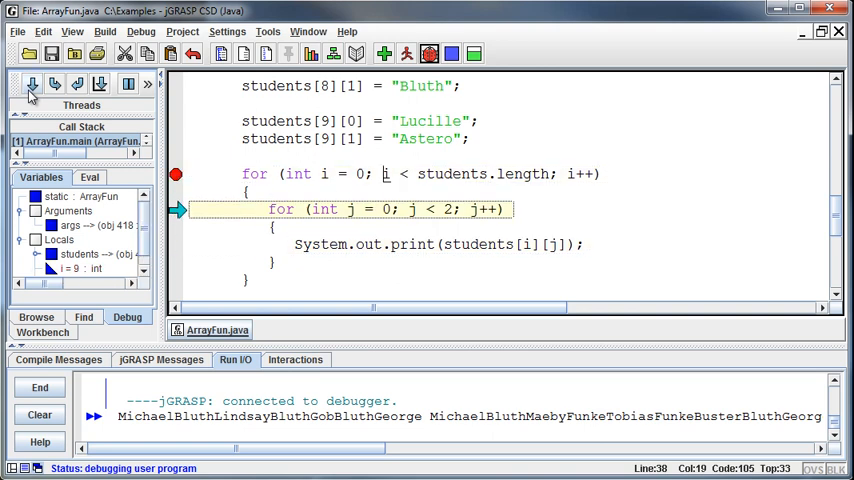
left_click(31, 84)
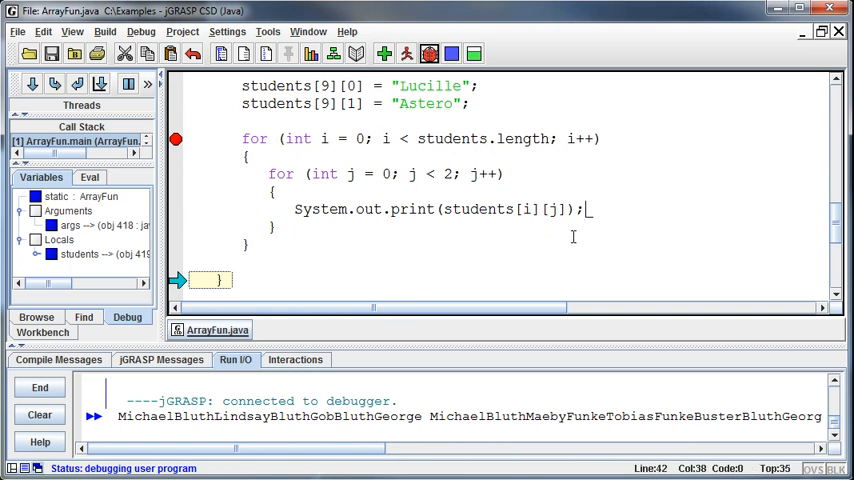
mouse_move(578, 210)
type(" + \" ")
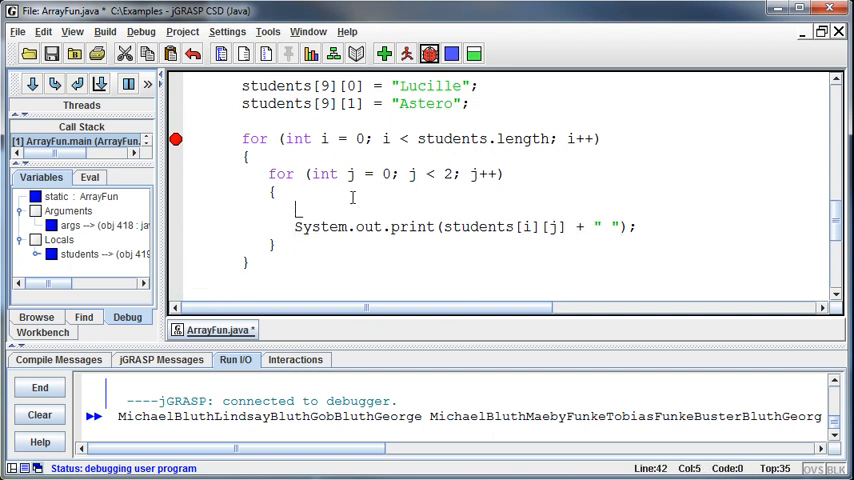
Step: Wrap the print statement in an if (j == 0) block
type("if (")
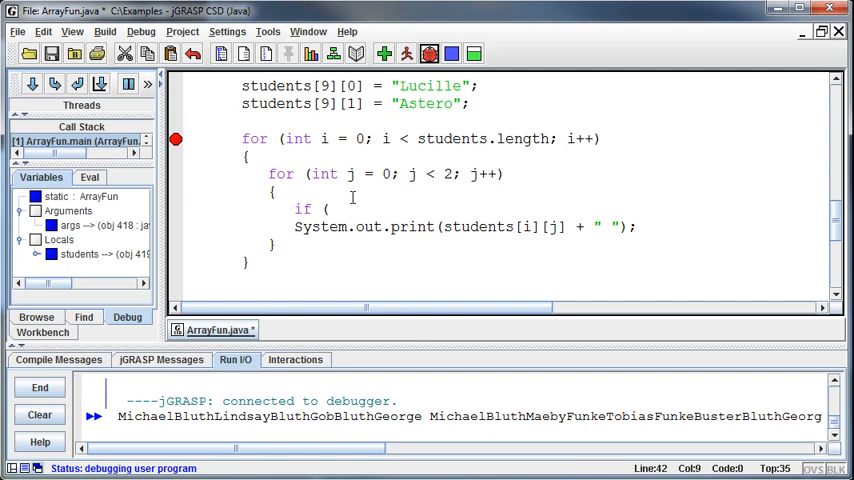
type("j ==")
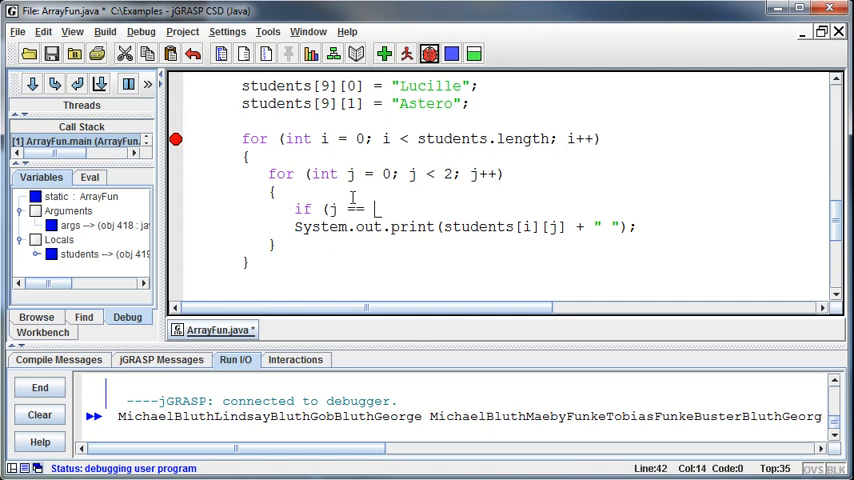
type("0)")
type("i")
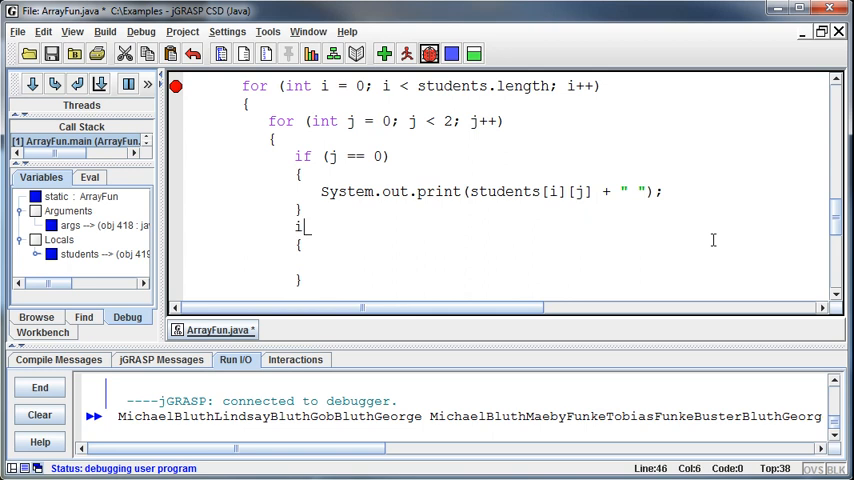
Step: Add if (j == 1) with System.out.println(students[i][j]), then compile
type("f (j == 1)")
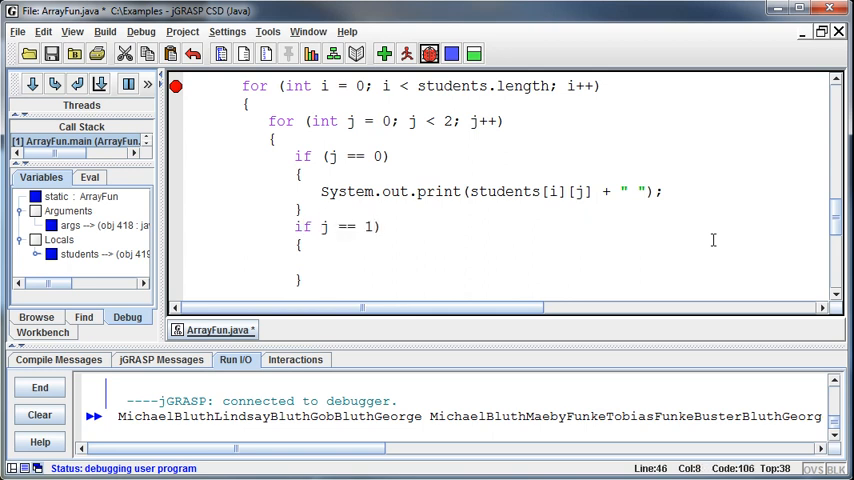
type("s")
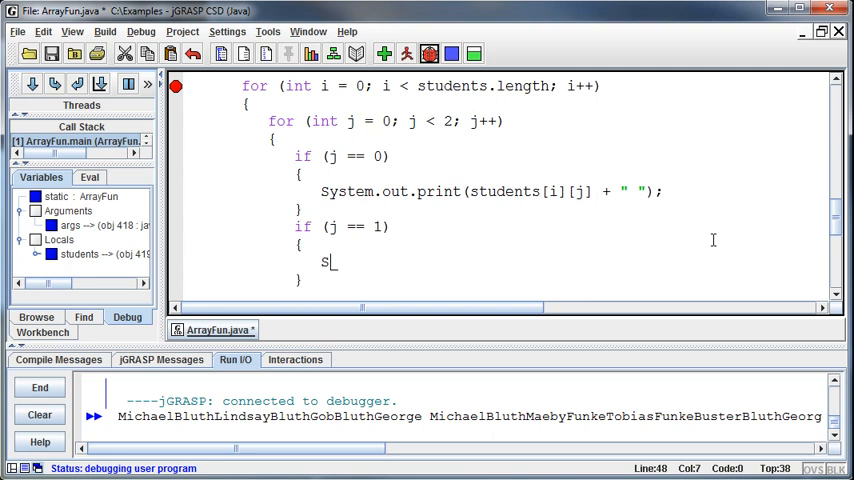
type("ystem.out.println(s")
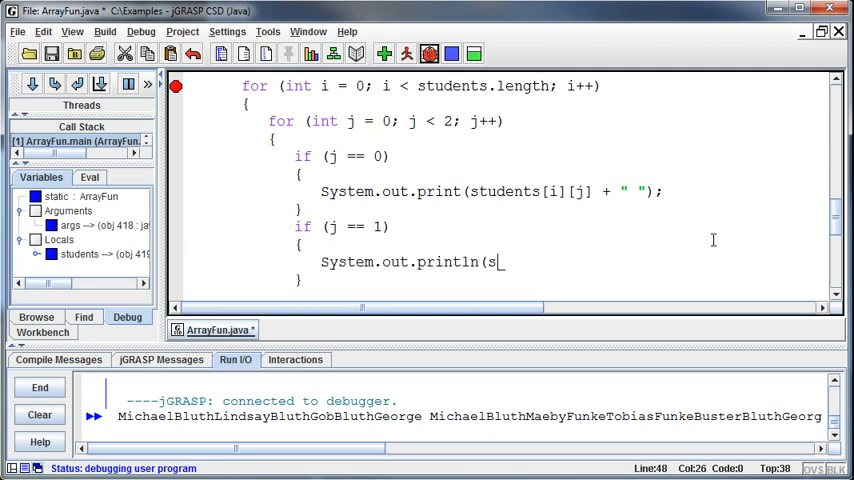
type("tudents[i]j")
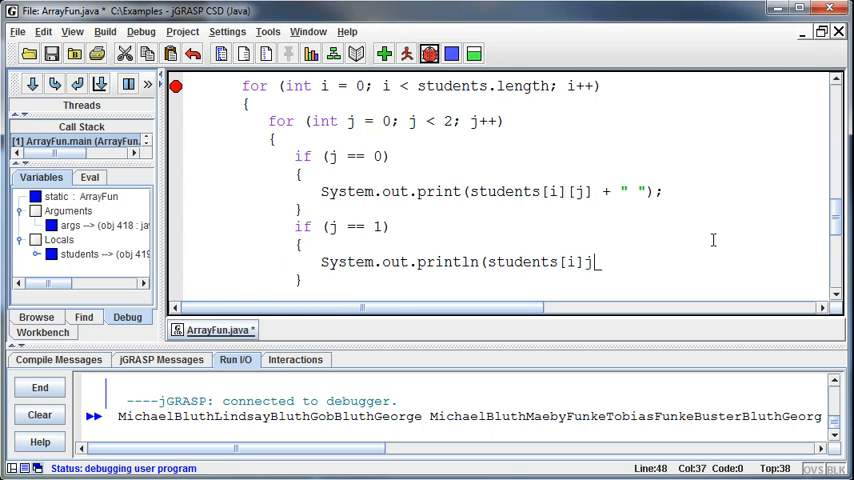
type("]);")
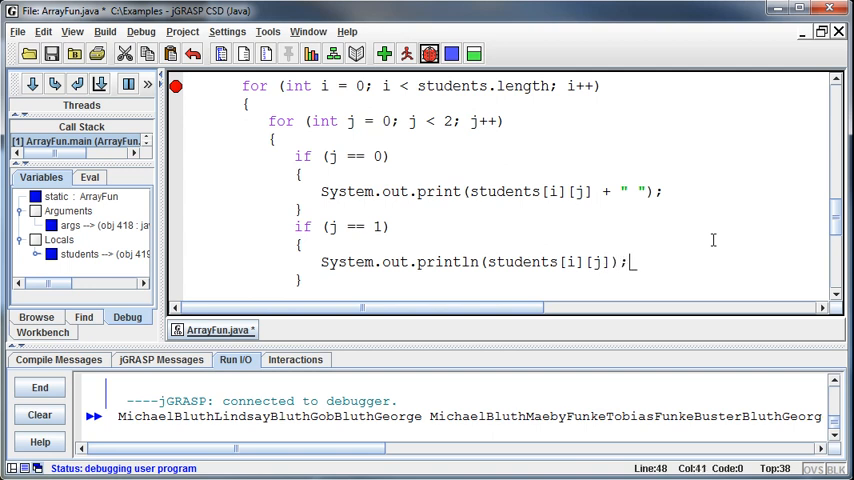
mouse_move(384, 190)
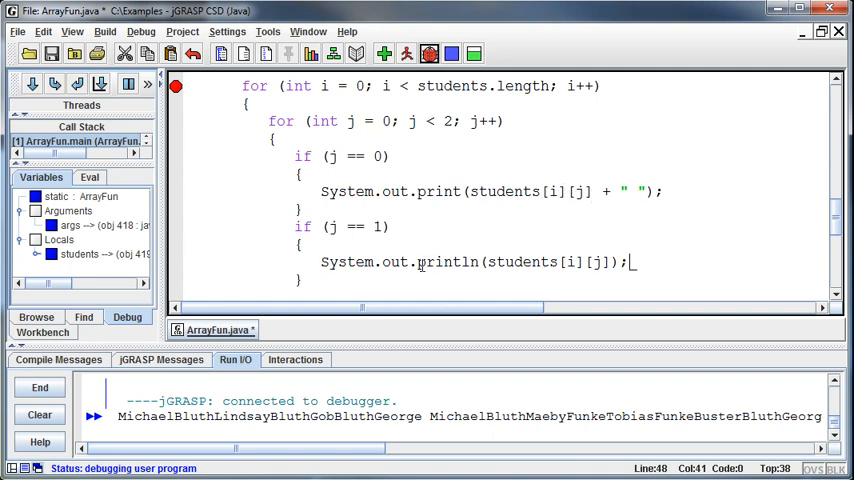
double_click(448, 262)
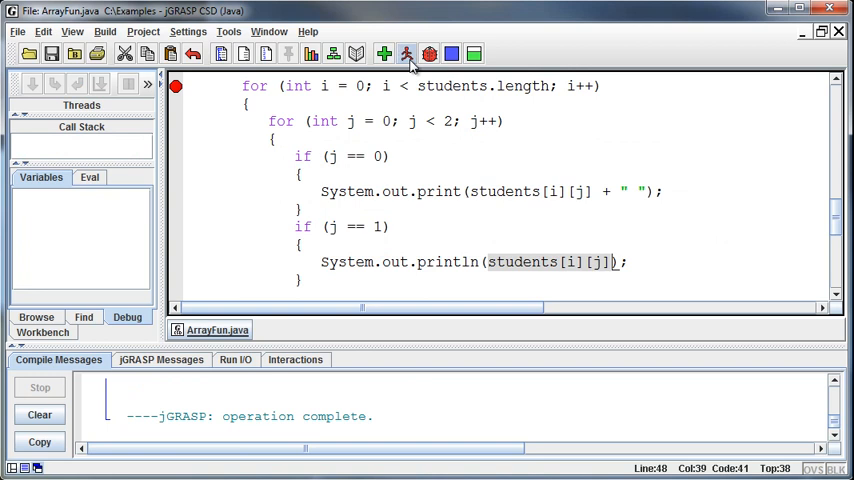
Step: Run the program, listing full names like Lindsay Bluth and Gob Bluth per line
left_click(407, 54)
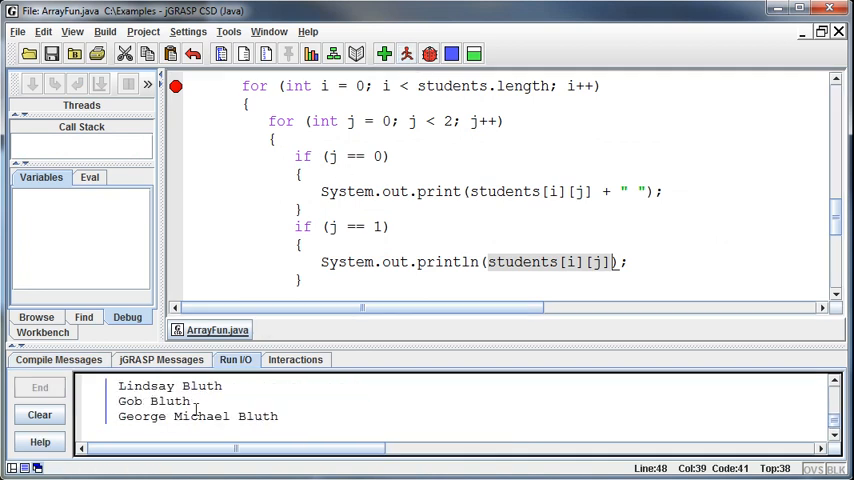
mouse_move(194, 405)
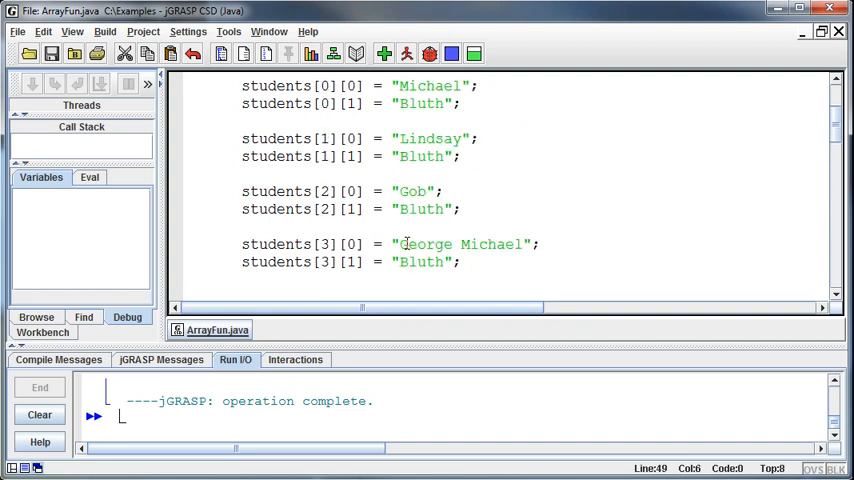
scroll("up", 3)
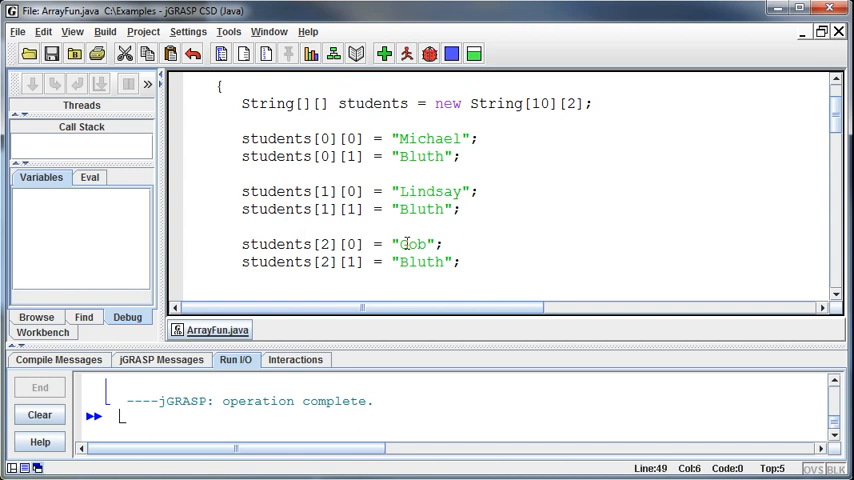
scroll("down", 3)
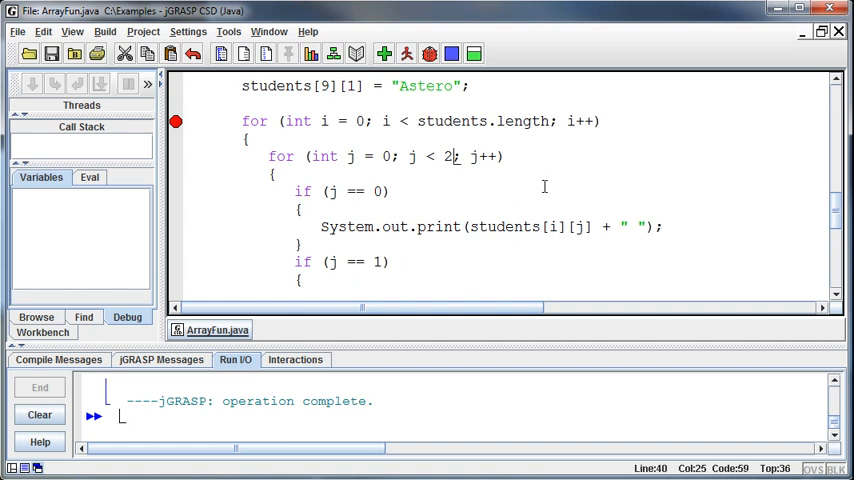
mouse_move(546, 182)
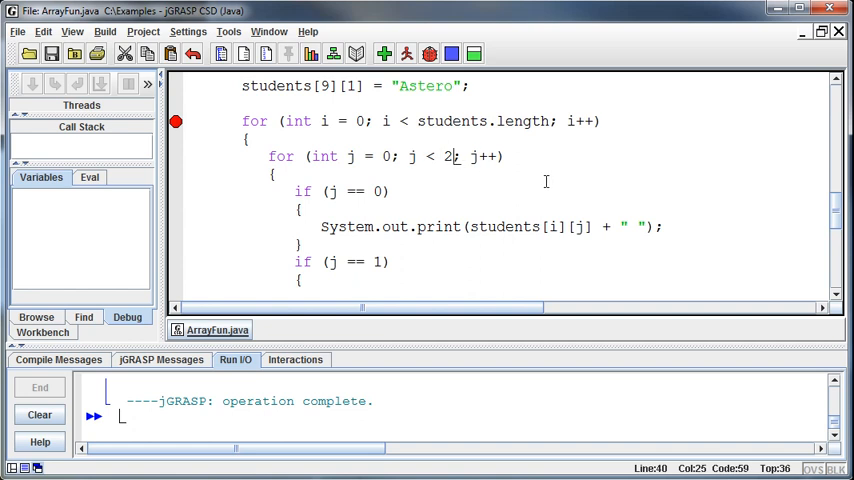
mouse_move(543, 172)
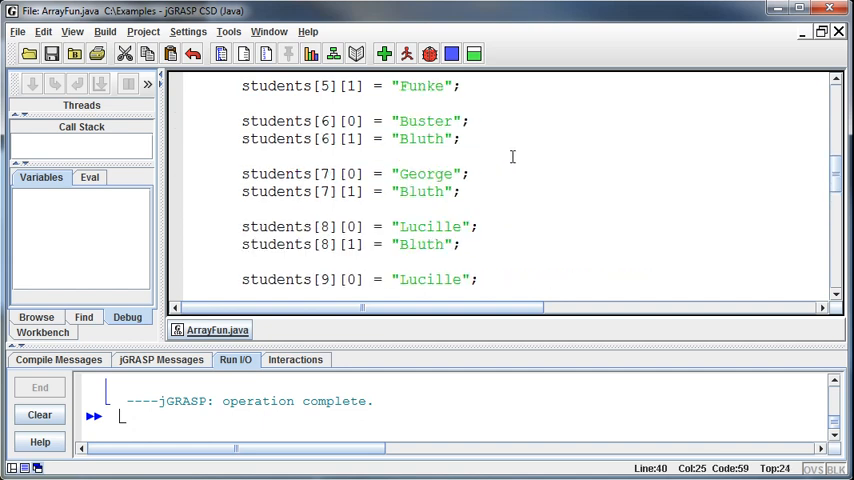
mouse_move(466, 151)
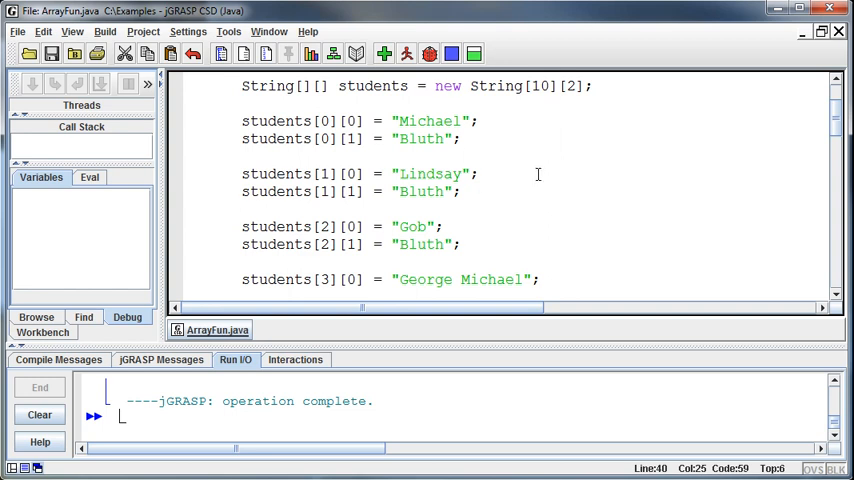
scroll("down", 3)
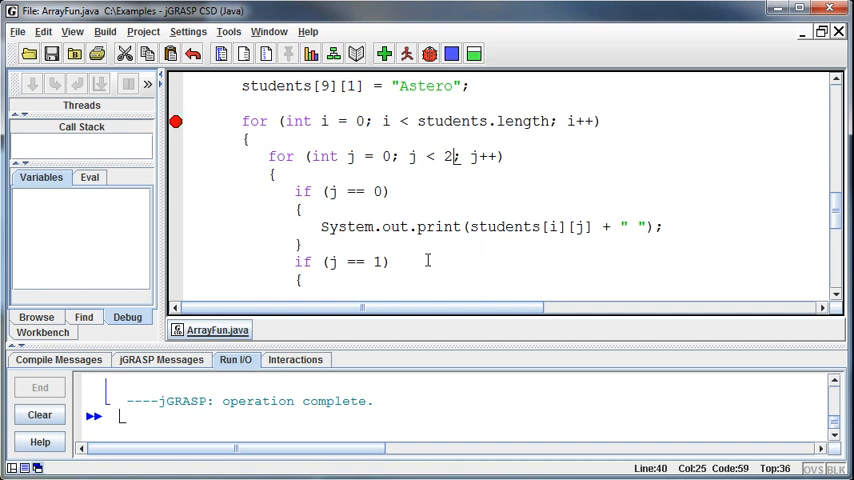
mouse_move(379, 214)
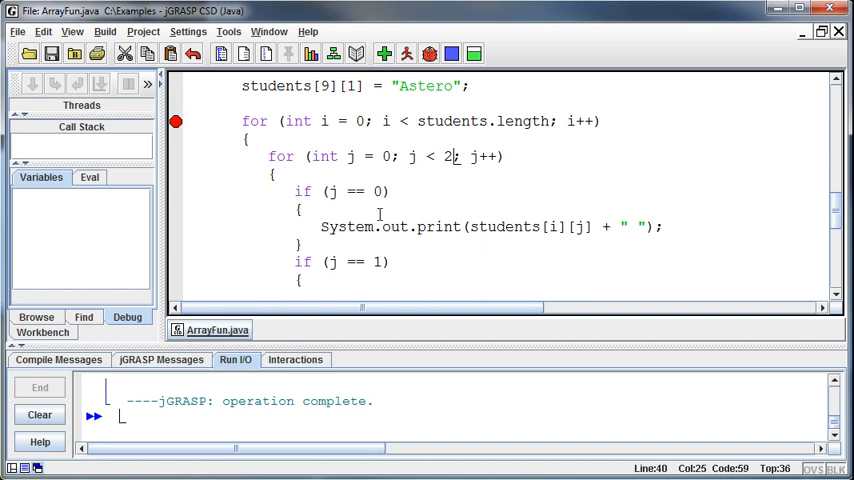
scroll("down", 3)
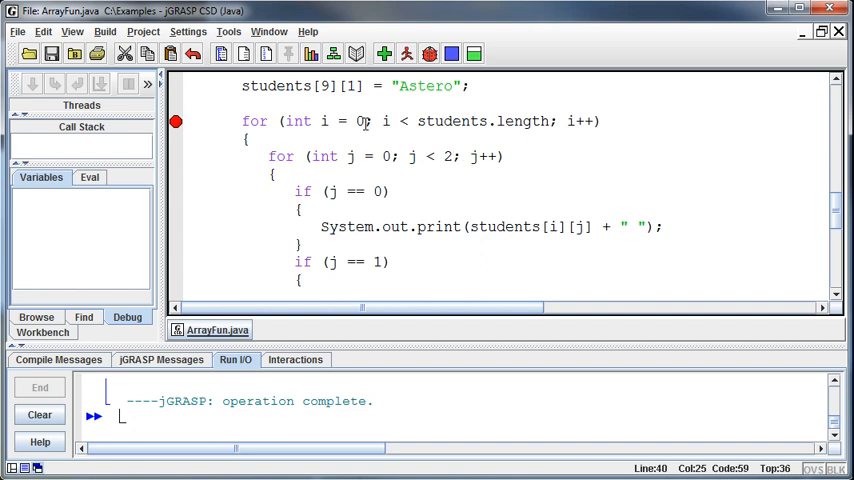
scroll("down", 3)
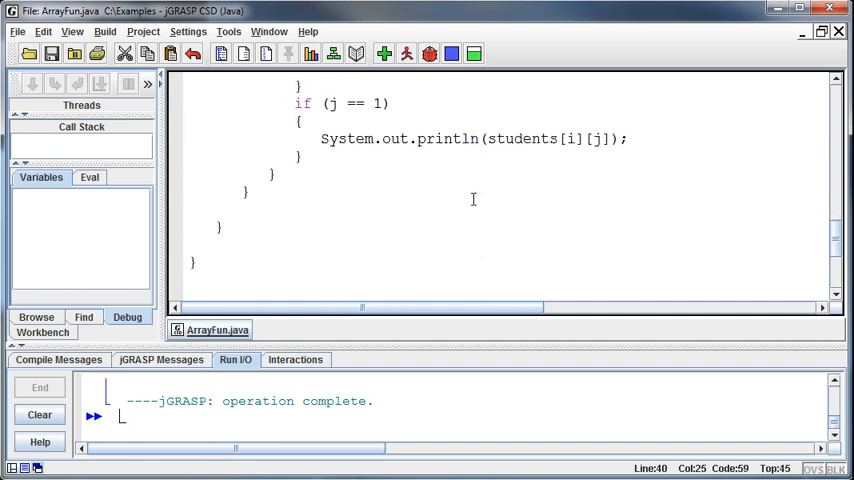